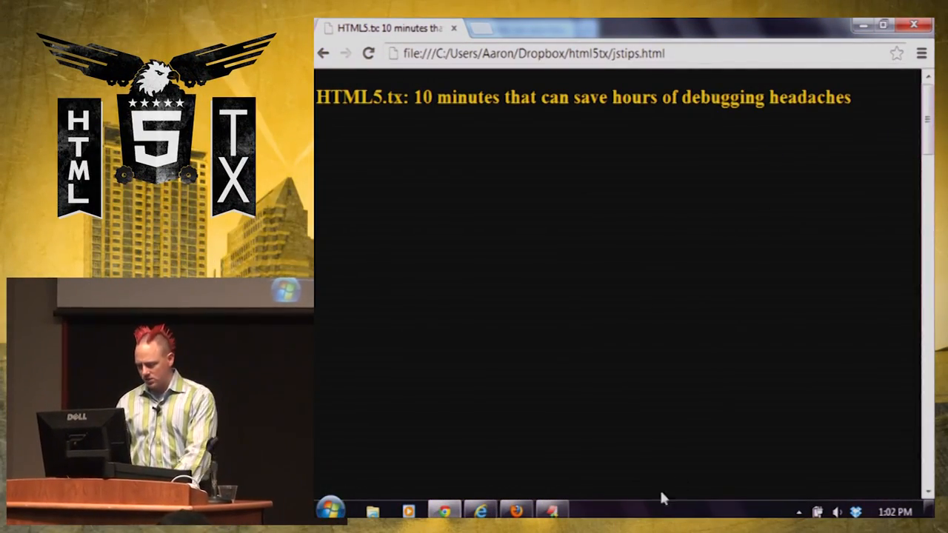
Open Developer Tools with F12 and switch to the Console panel.
key(F12)
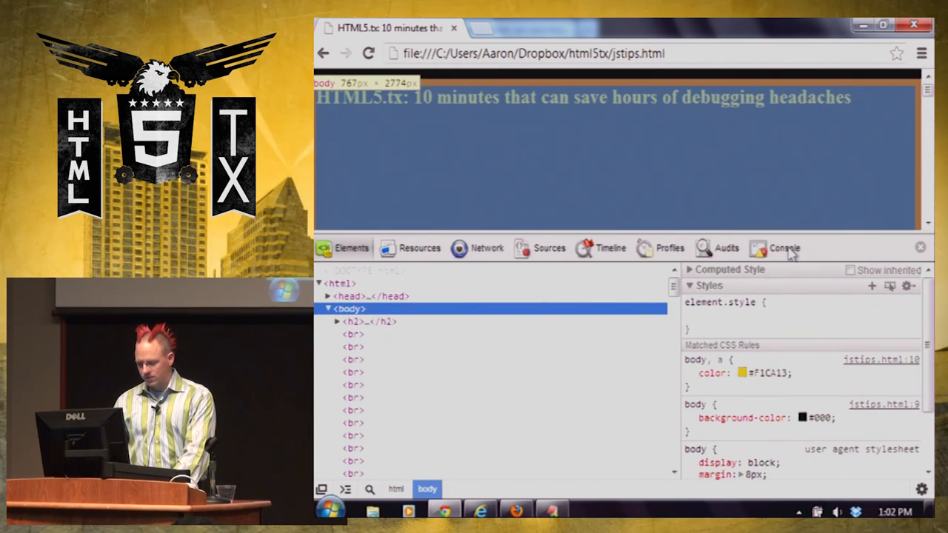
click(781, 248)
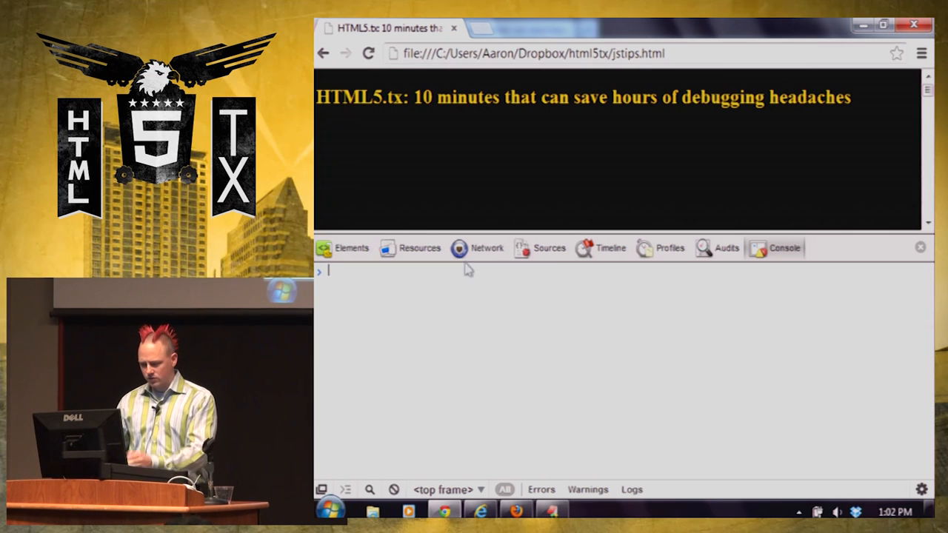
mouse_move(542, 137)
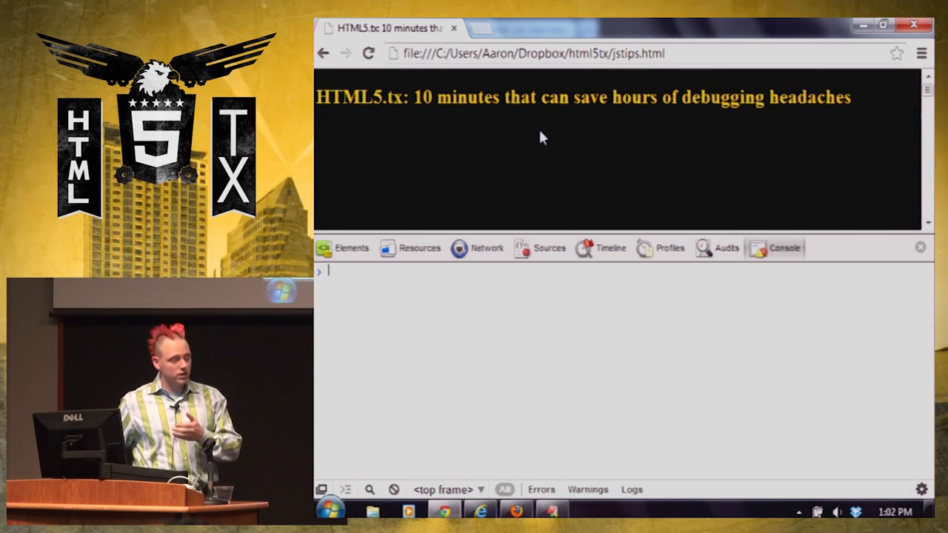
mouse_move(792, 166)
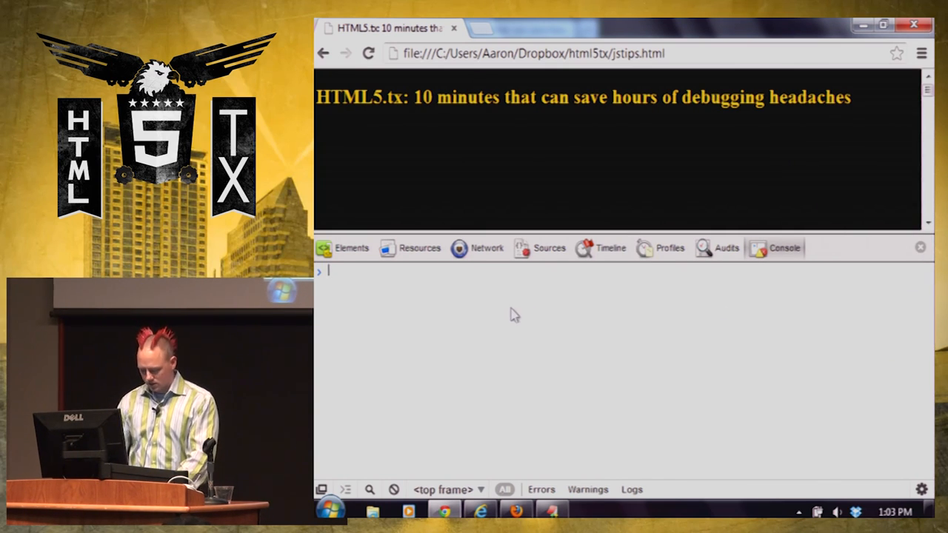
Declare the variable text with the value "hello" in the console.
text(var)
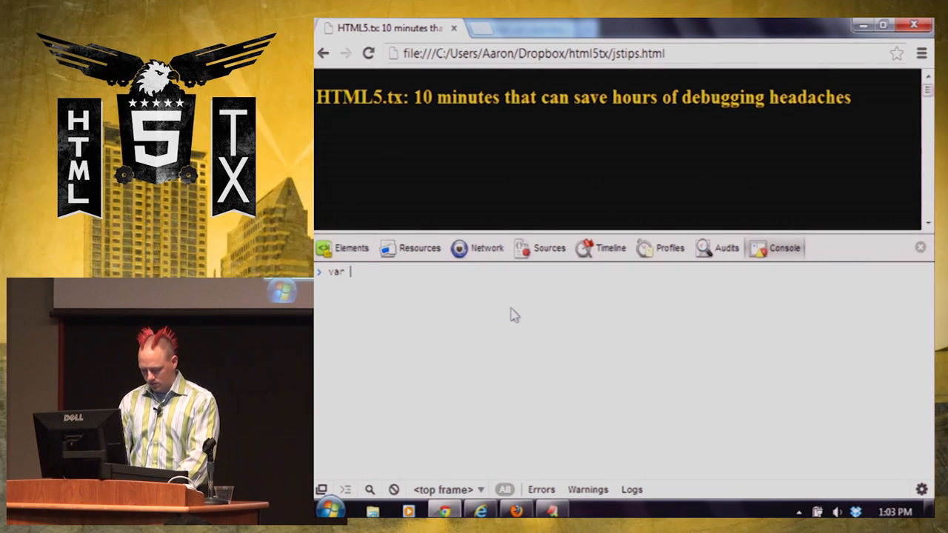
text(text)
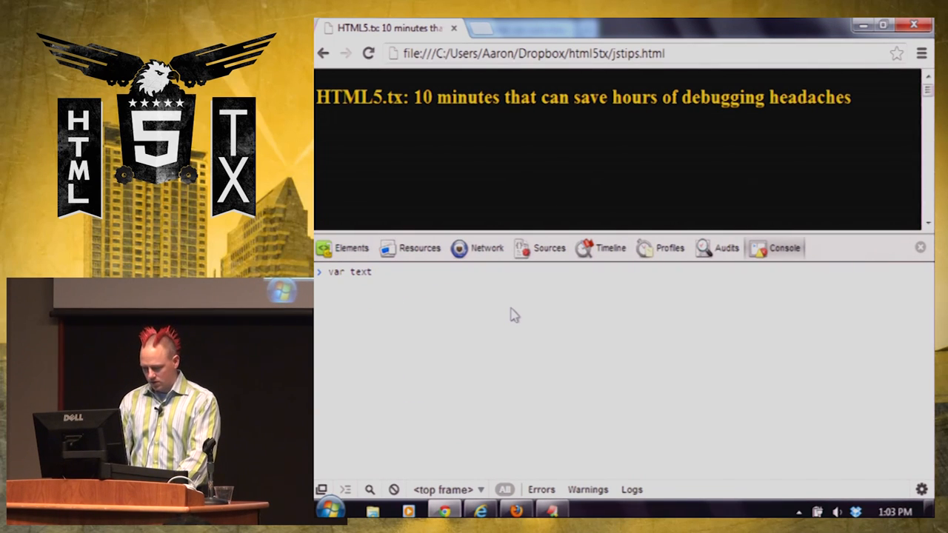
text(= "")
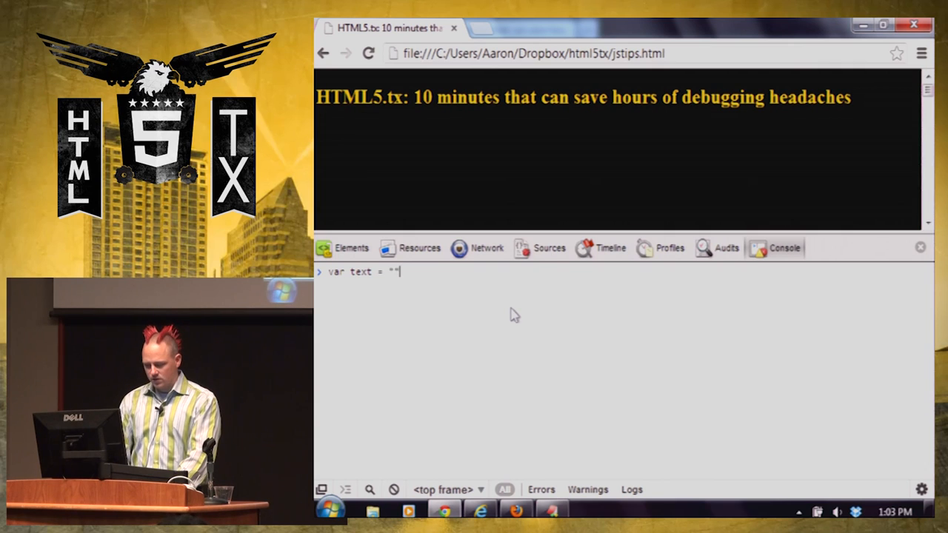
text(hell)
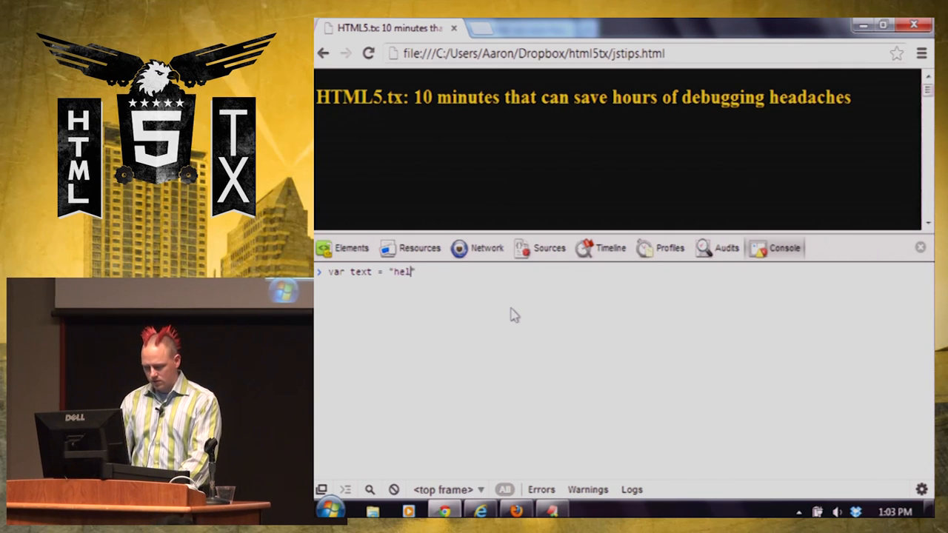
key(Enter)
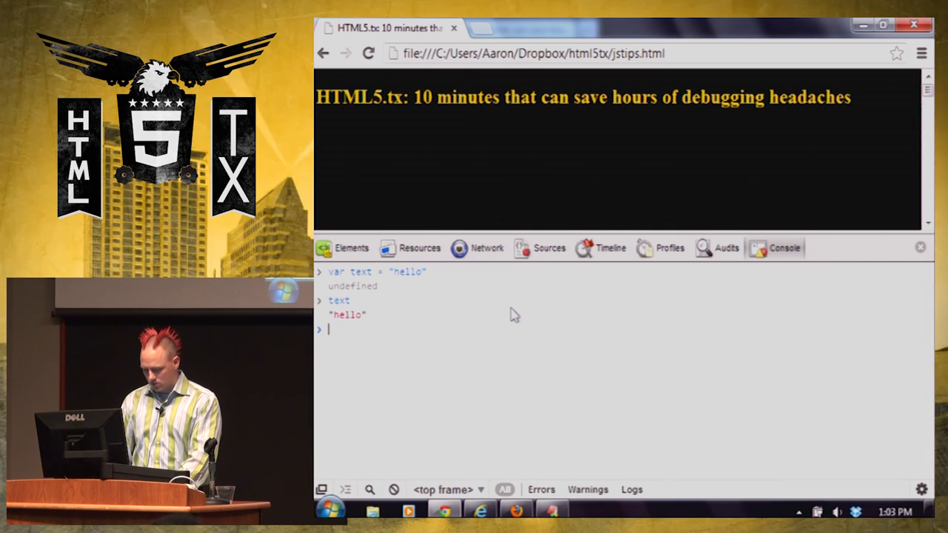
Declare text2 as " world" and evaluate text + text2, giving "hello world".
text(var)
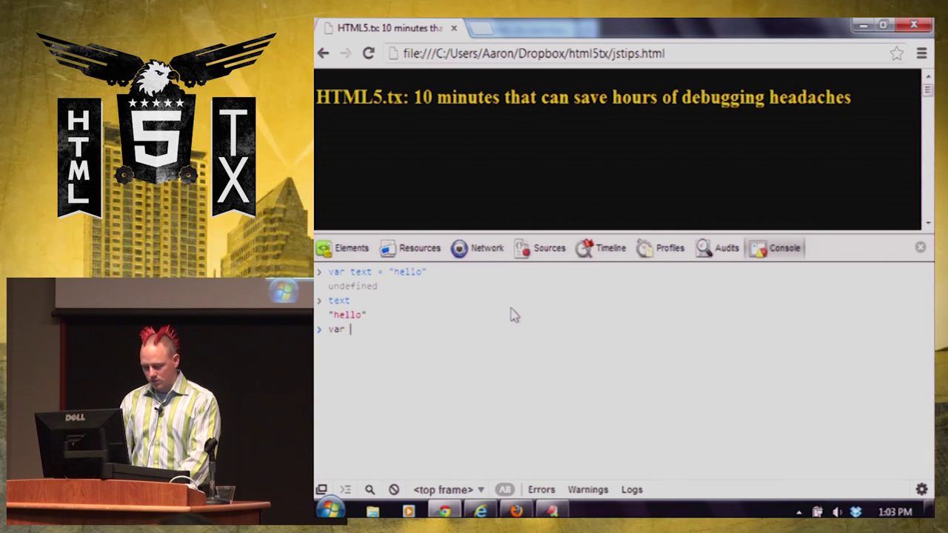
text(text2 =)
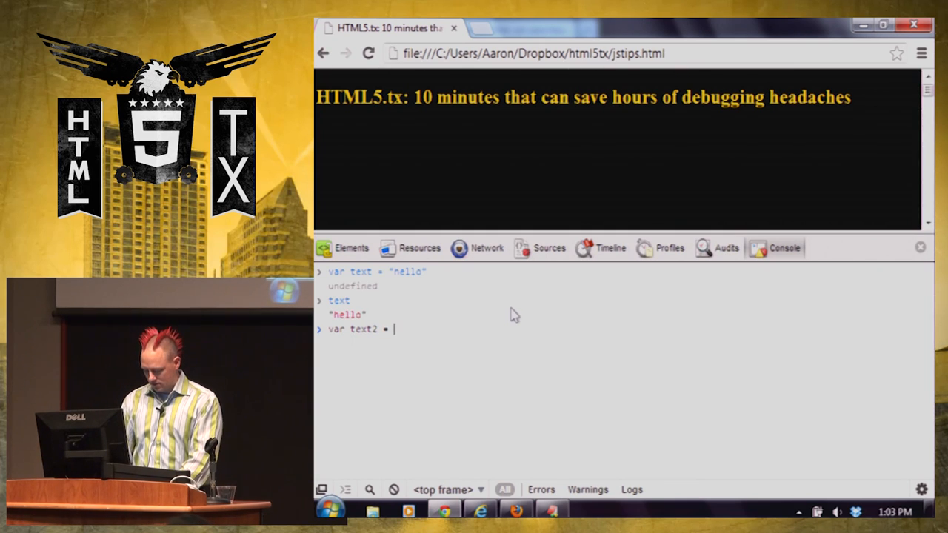
text("w)
text(text2)
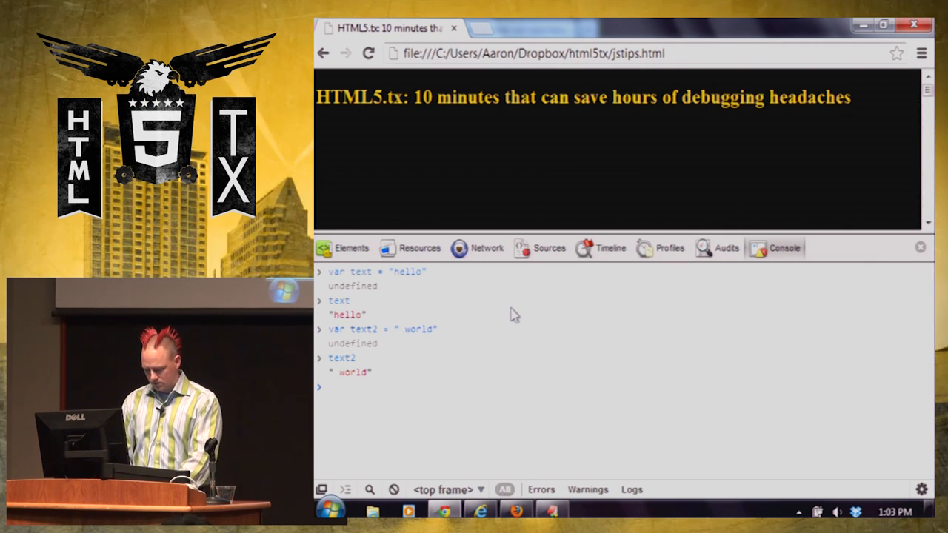
text(text + text)
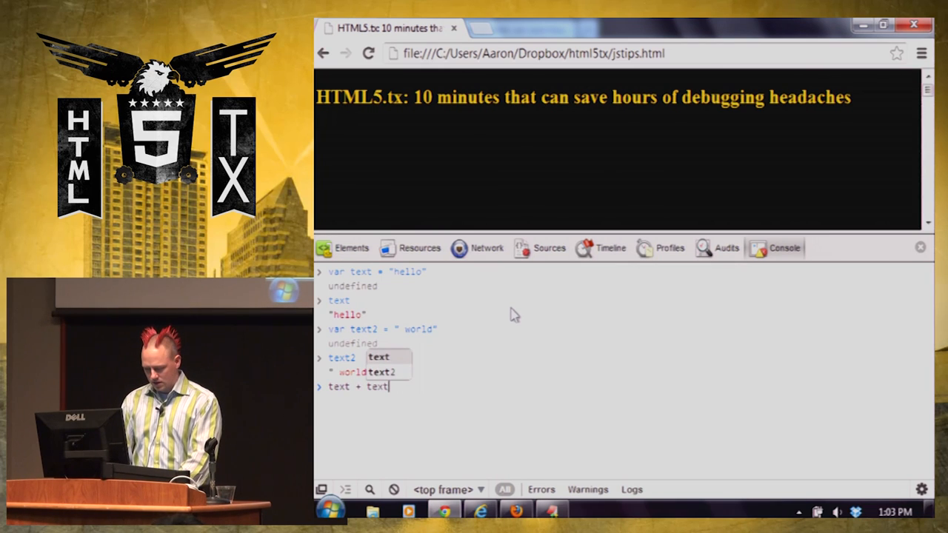
key(Enter)
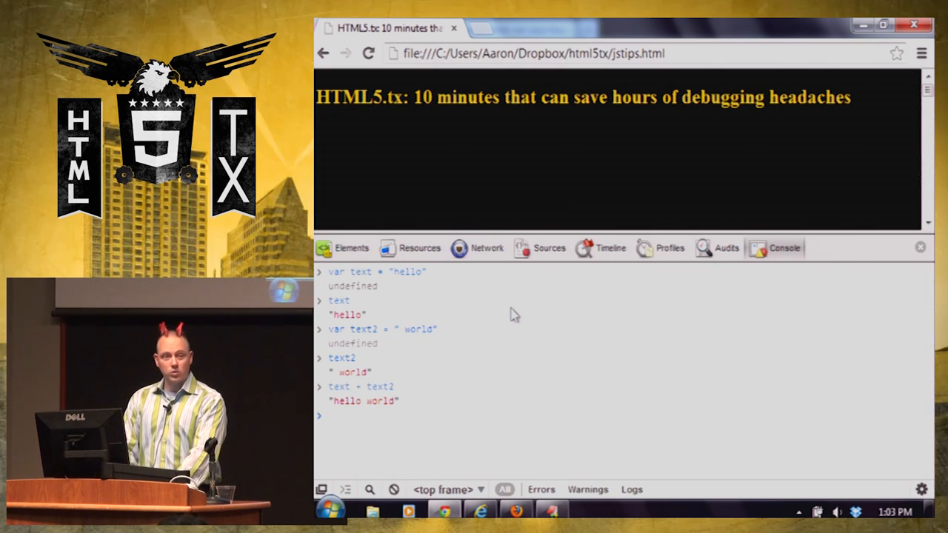
Declare num1 = 3 and num2 = 5.6, then evaluate num1 + num2 to get 8.6.
text(var num1 = 3)
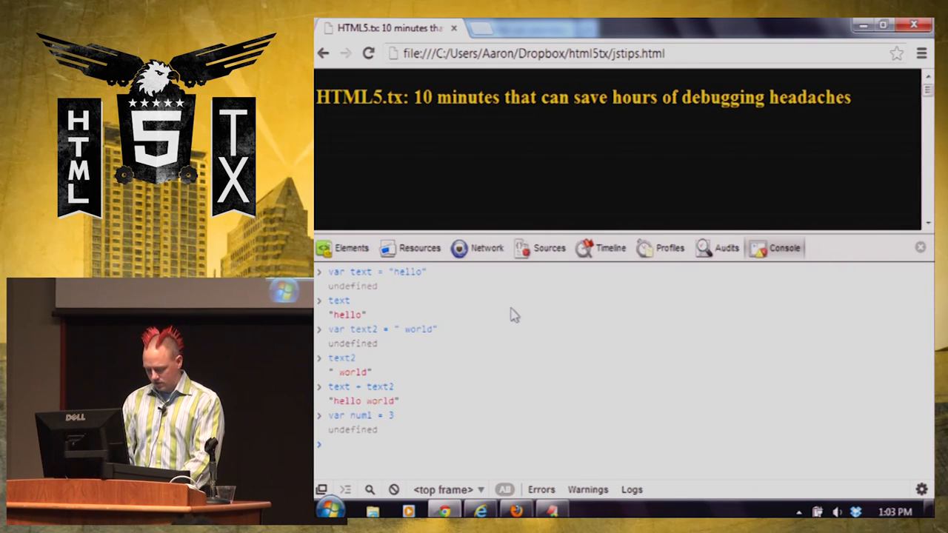
text(num1)
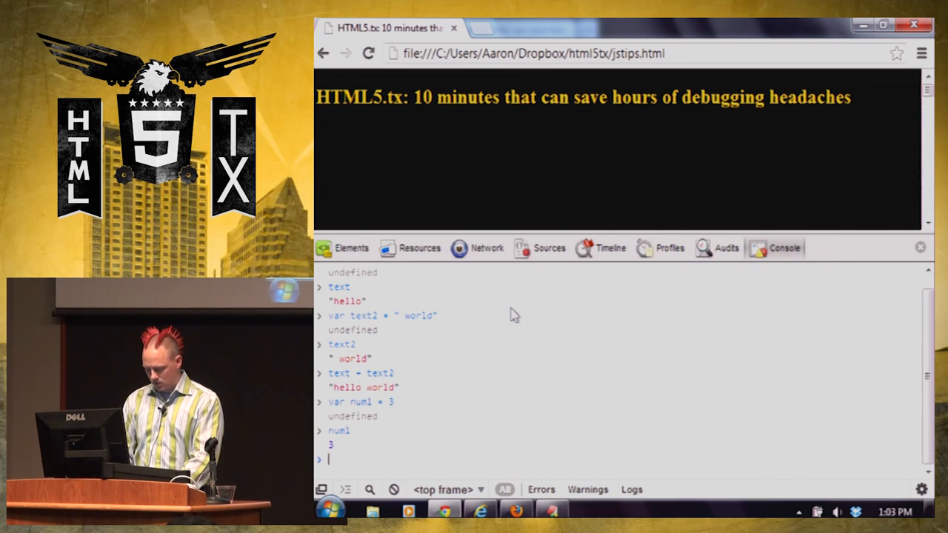
text(var num1)
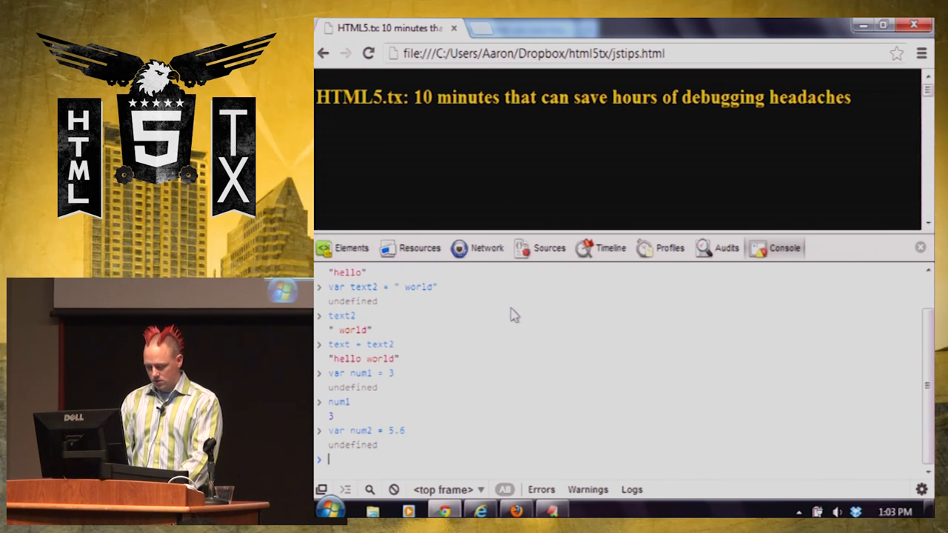
text(num1 +)
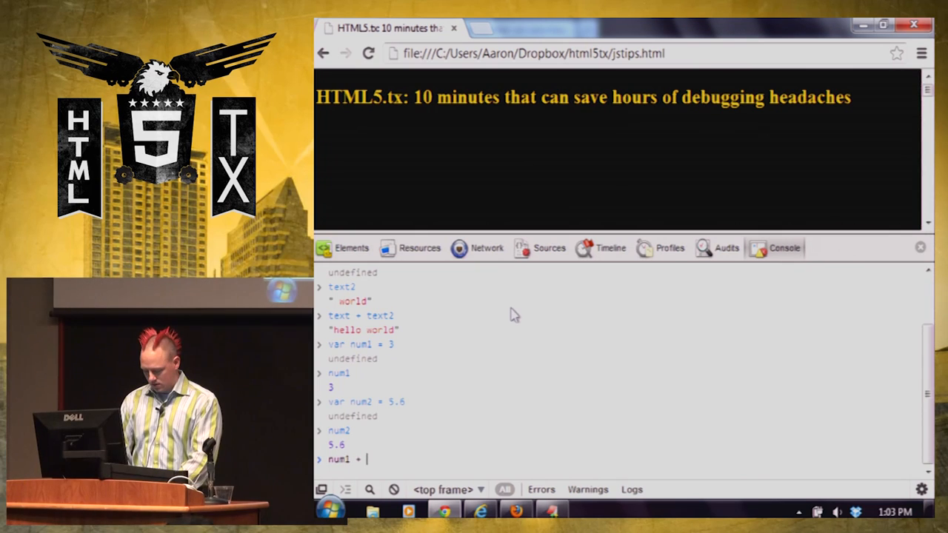
text(num2)
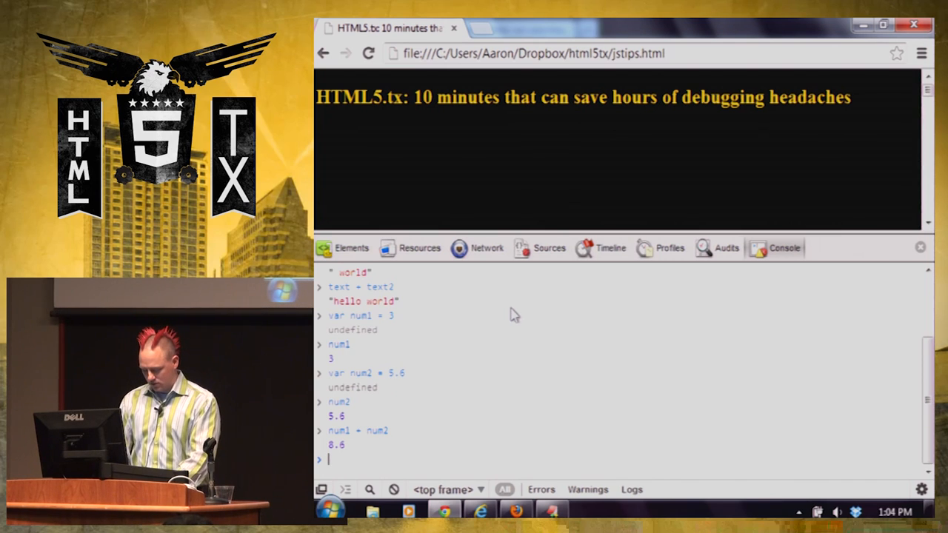
Evaluate text2 + num1 and num1 + text2, returning " world3" and "3 world".
text(text)
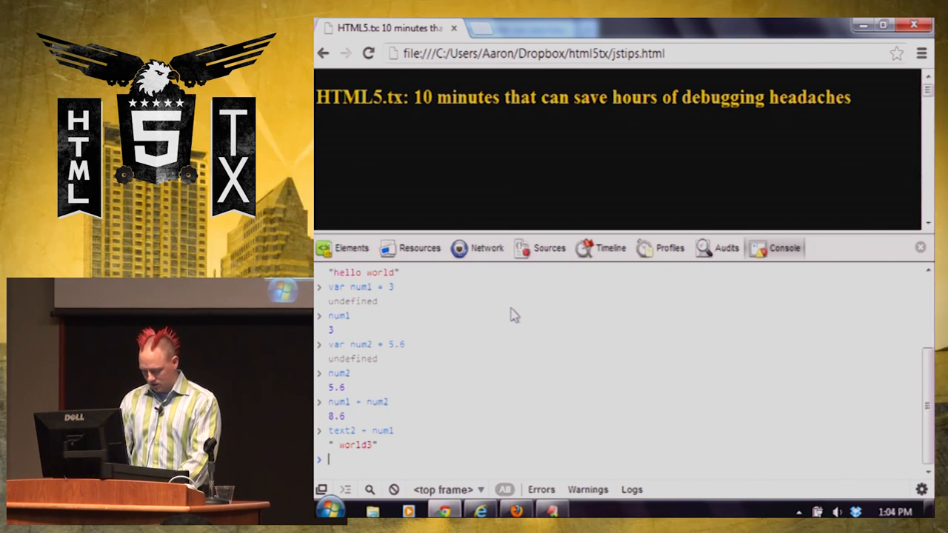
text(num1 +)
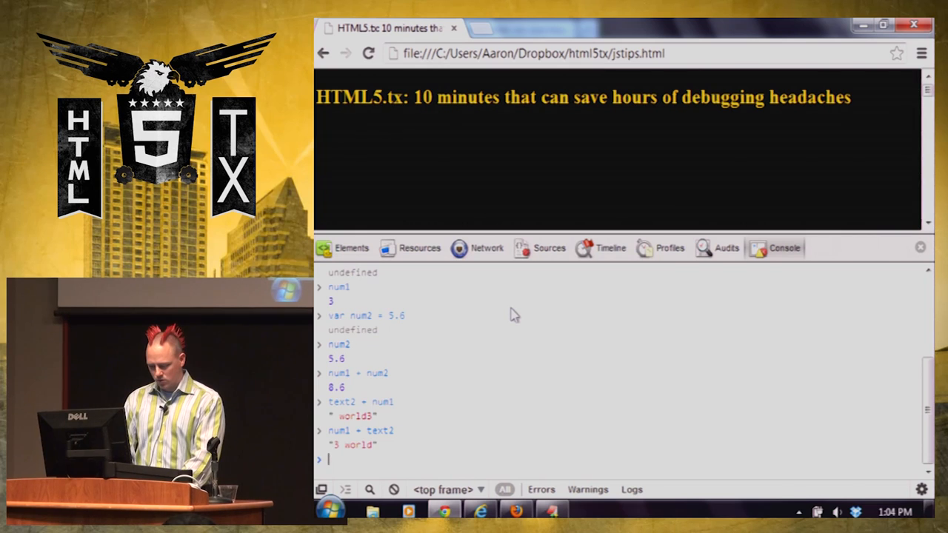
Evaluate parseInt(num1 + text2), returning 3, and parseInt(text2 + num1), returning NaN.
text(parseInt()
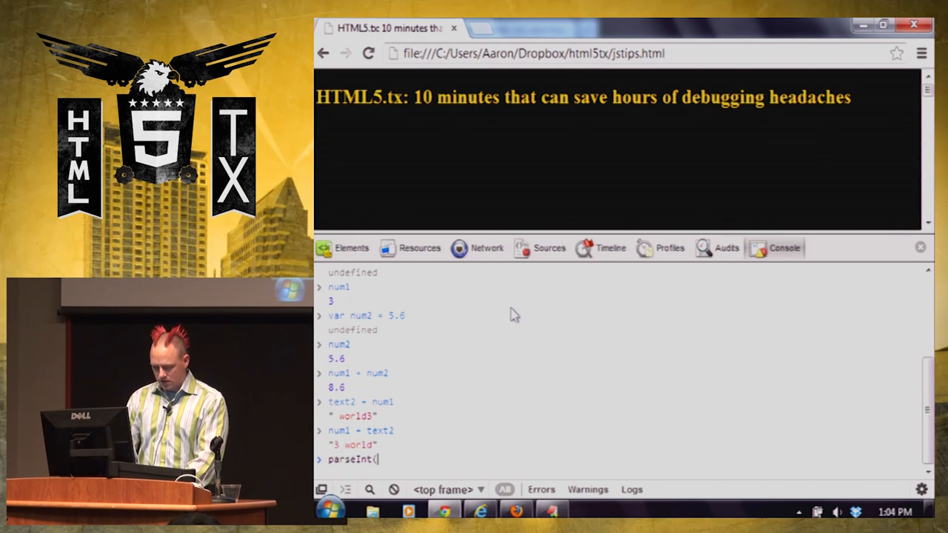
text())
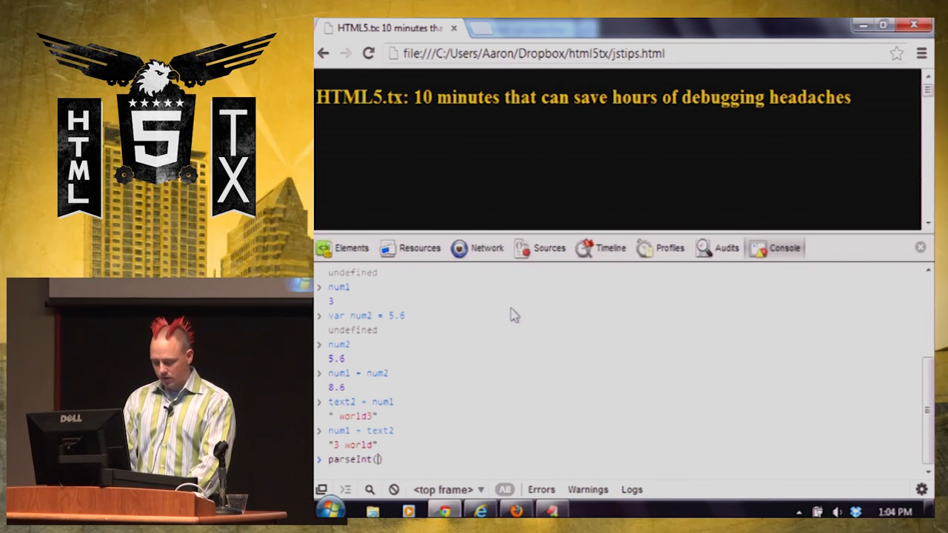
text(num1)
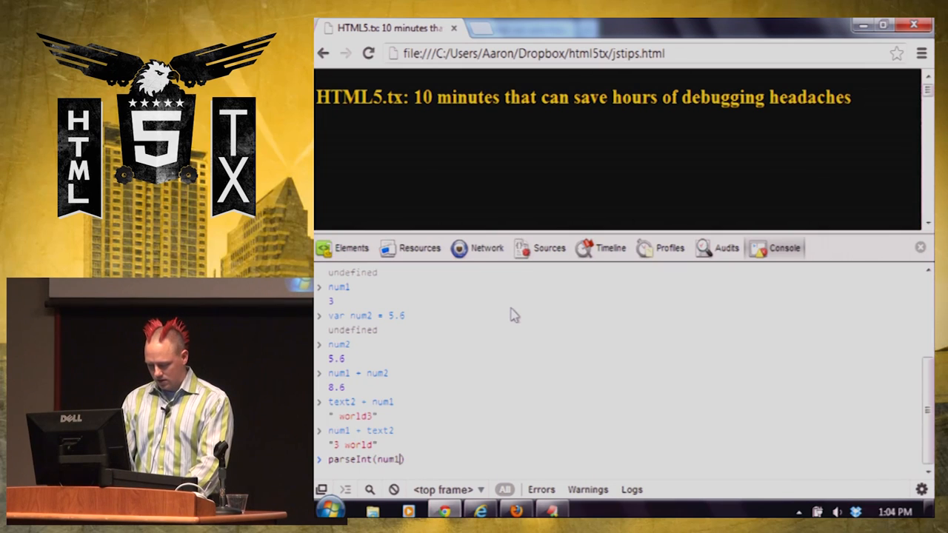
text(+ te)
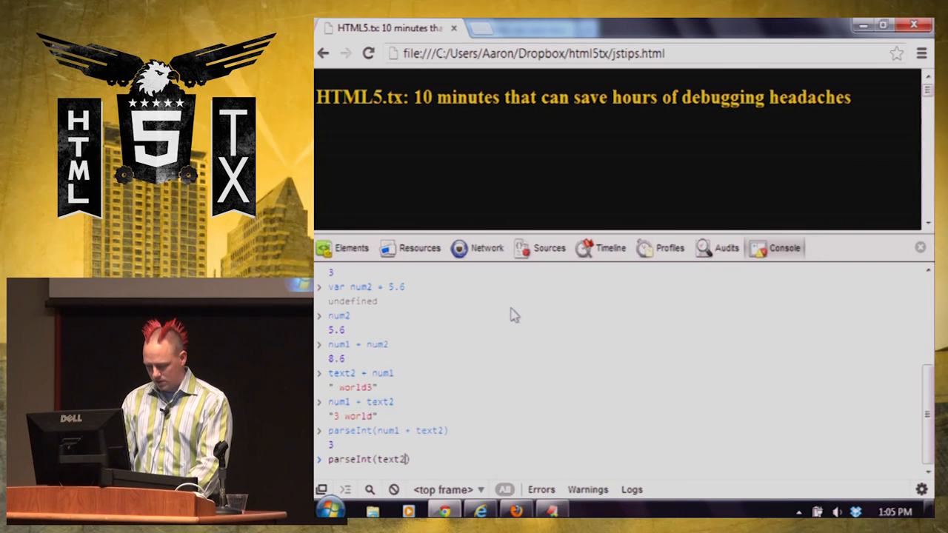
text(+ nu)
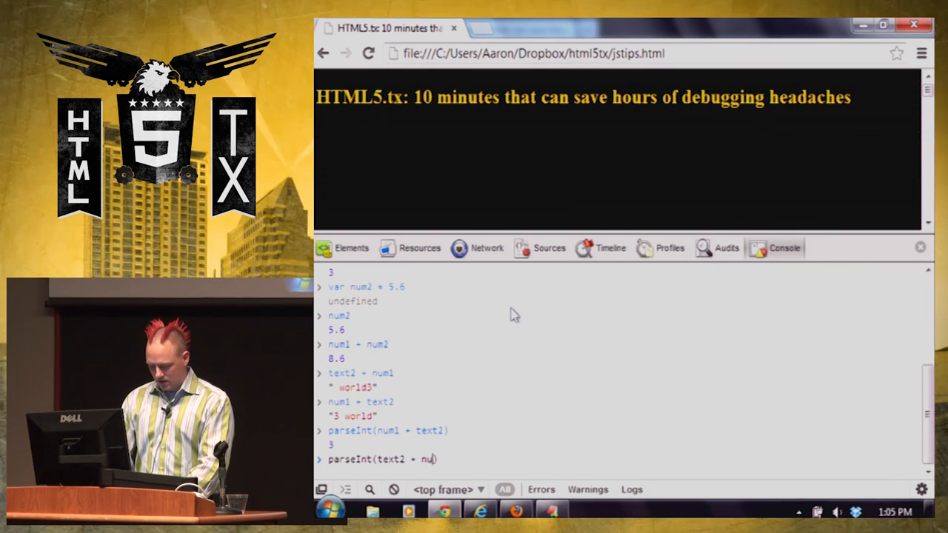
text(m1)
key(Enter)
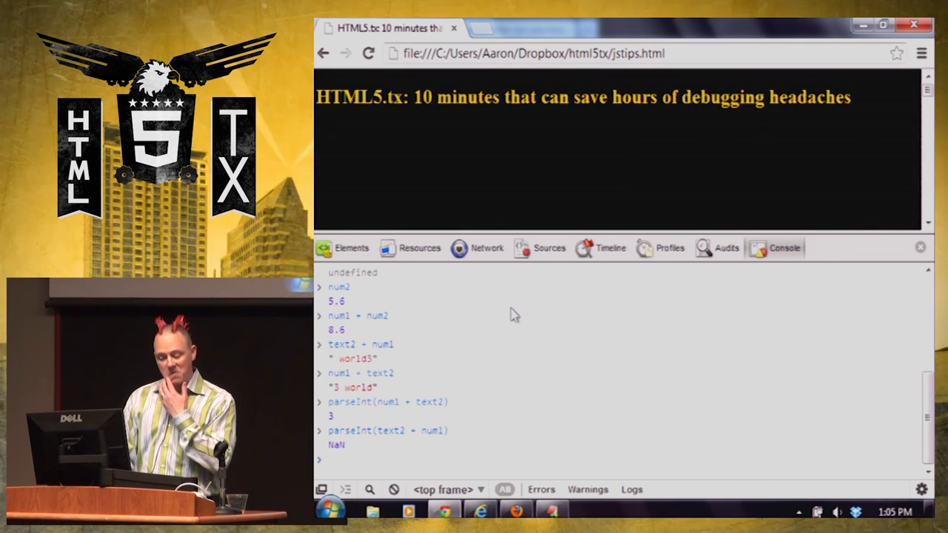
mouse_move(487, 410)
text(parseInt()
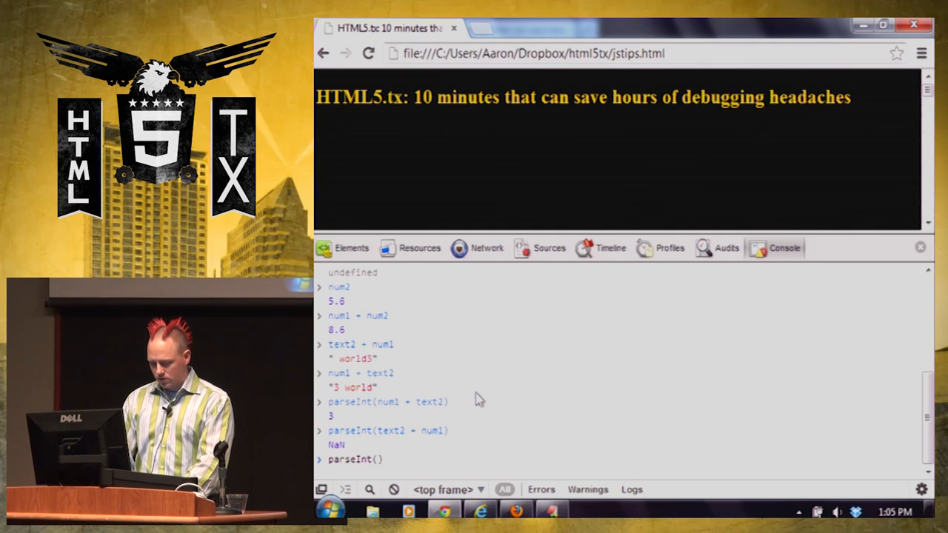
Evaluate parseInt(010) to get 8, then start typing parseInt('010').
text(01)
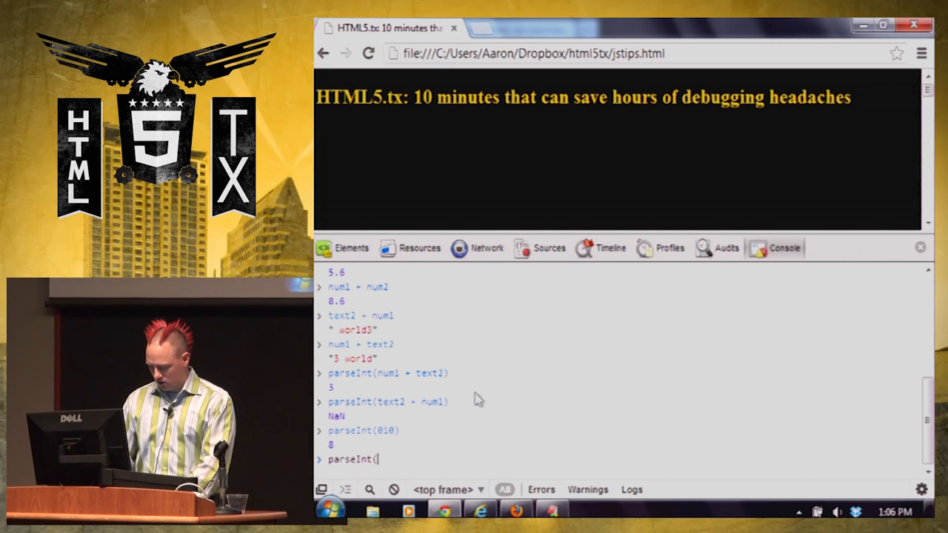
text('010'))
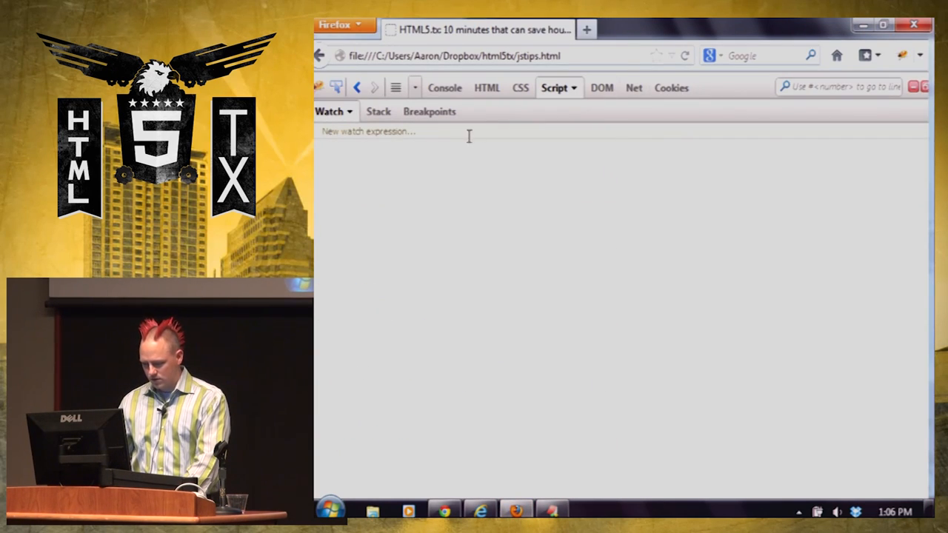
mouse_move(661, 153)
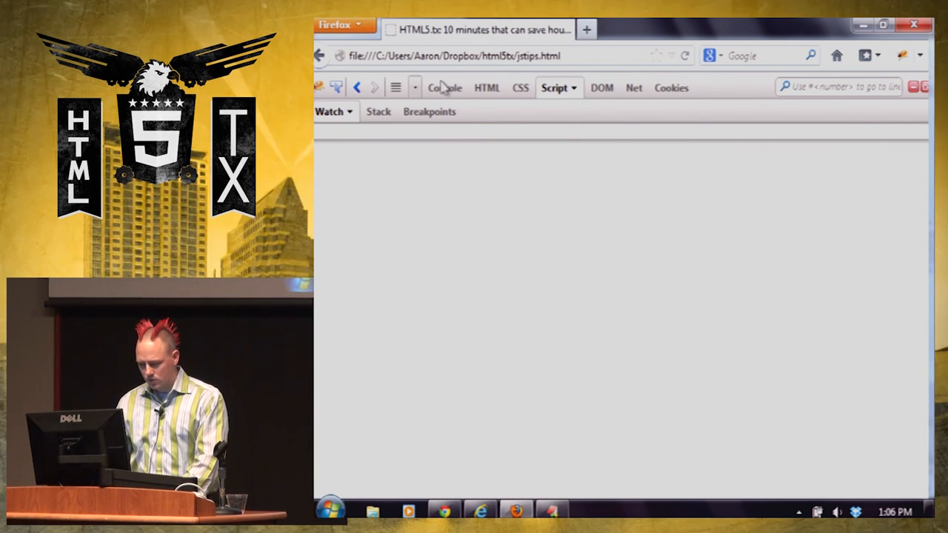
Add a new Firebug watch expression and enter parseInt(010).
click(331, 111)
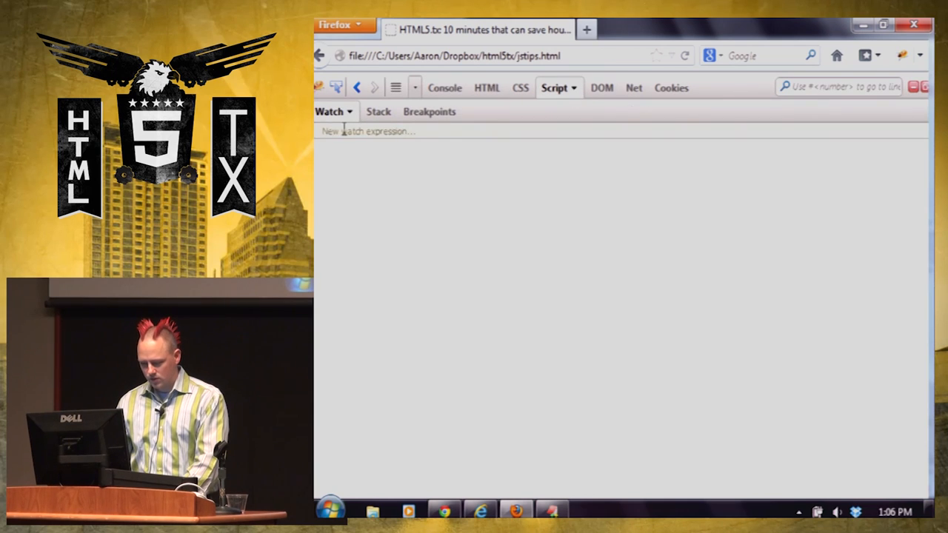
text(parsae)
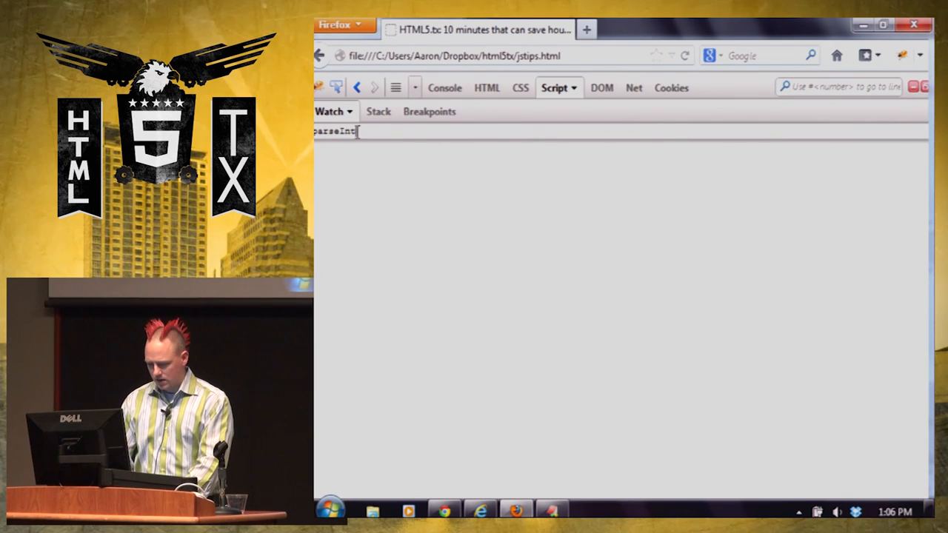
text((010))
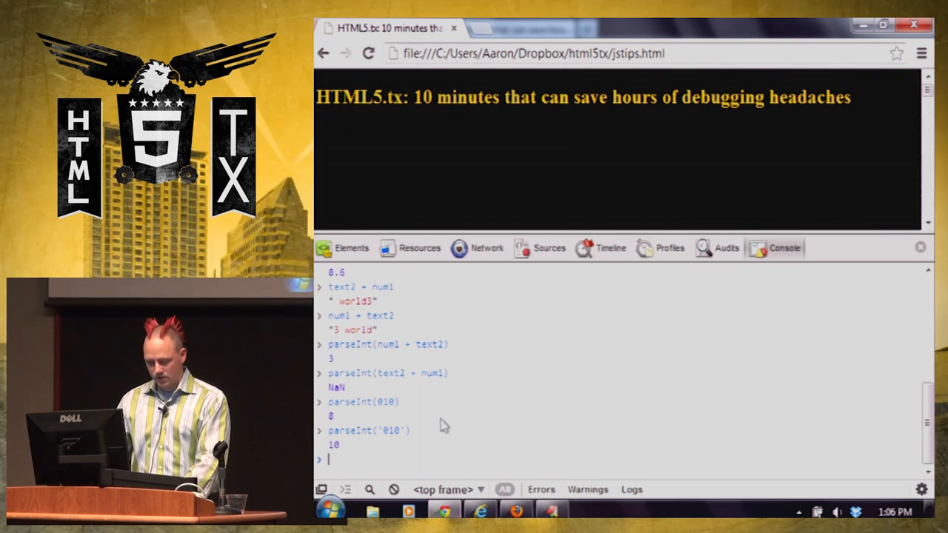
mouse_move(507, 435)
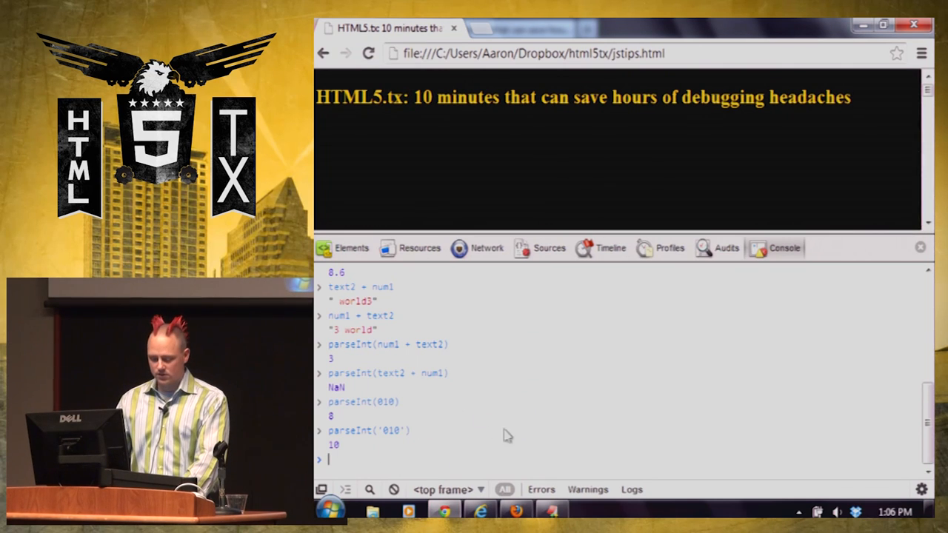
mouse_move(435, 436)
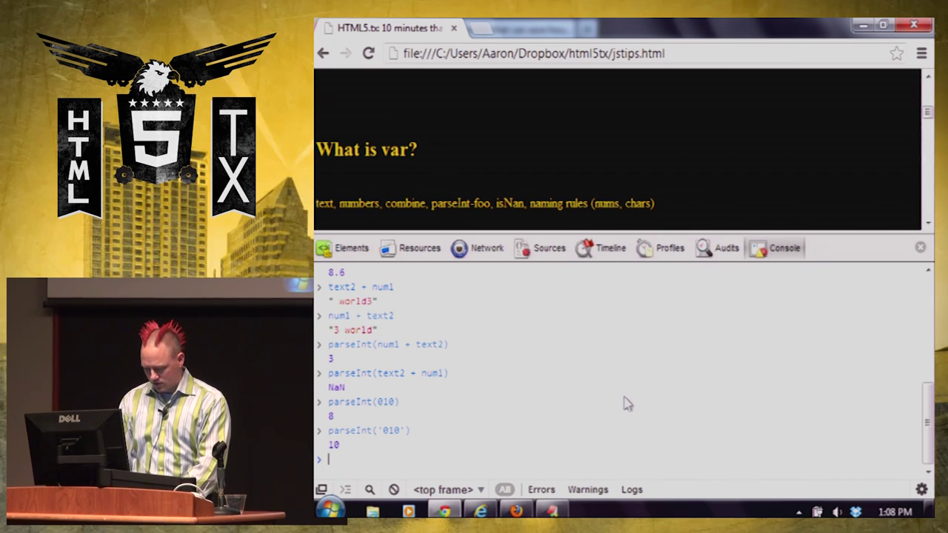
Declare variables u as undefined, n as null, and z as zero.
text(var u)
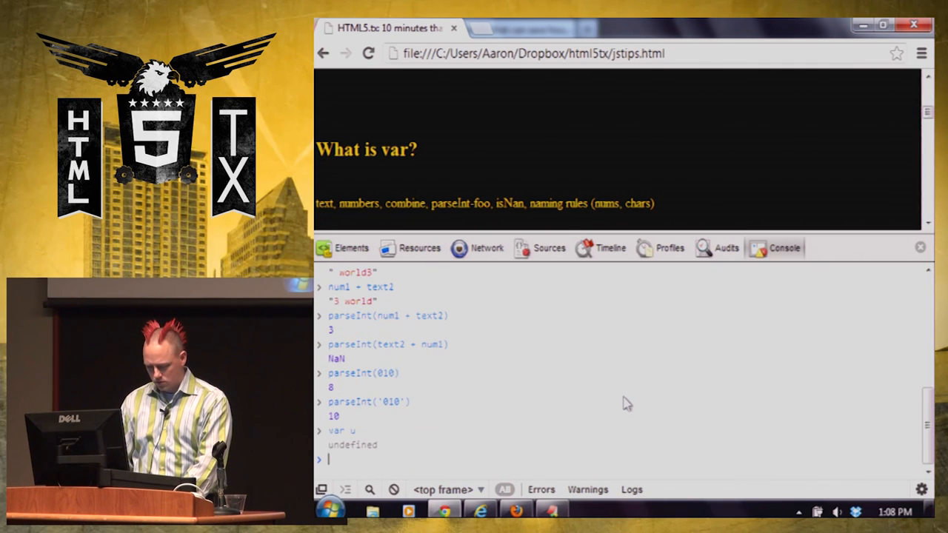
text(u)
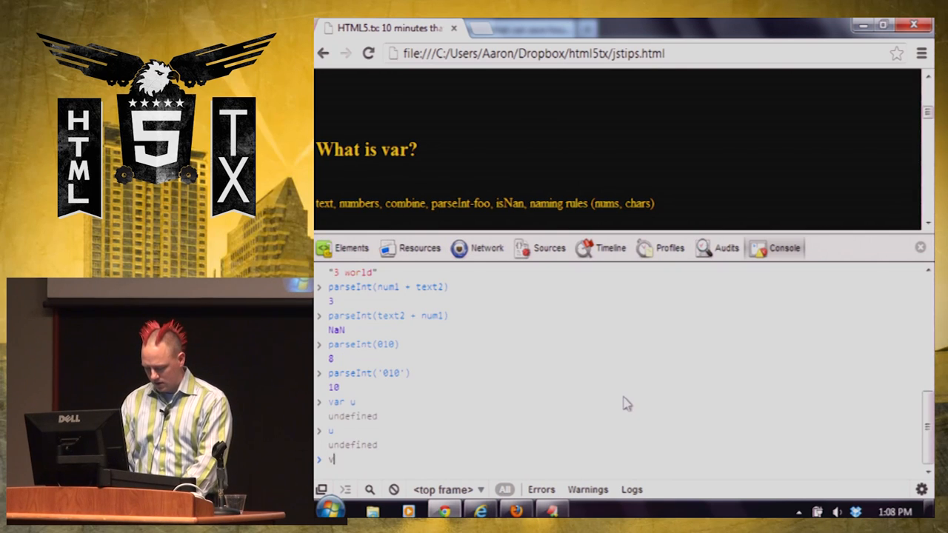
text(ar name)
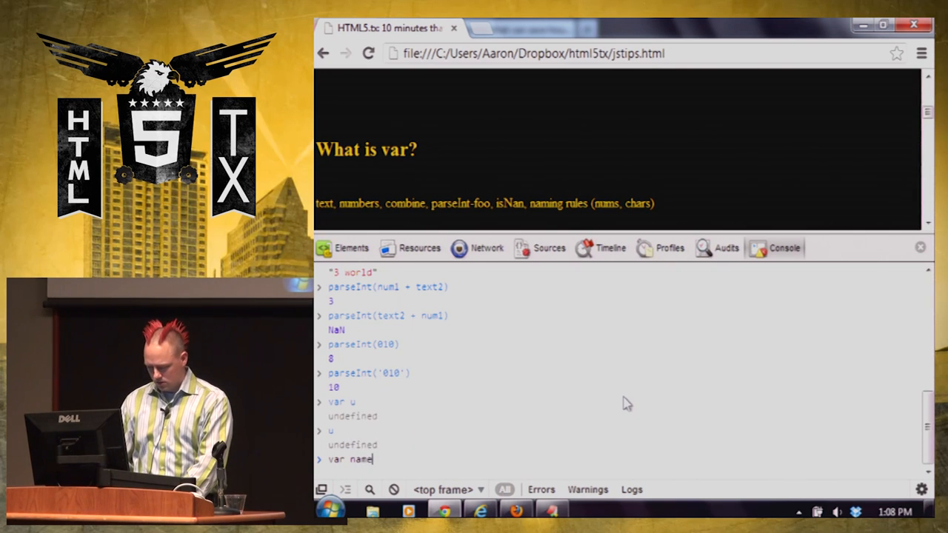
key(Enter)
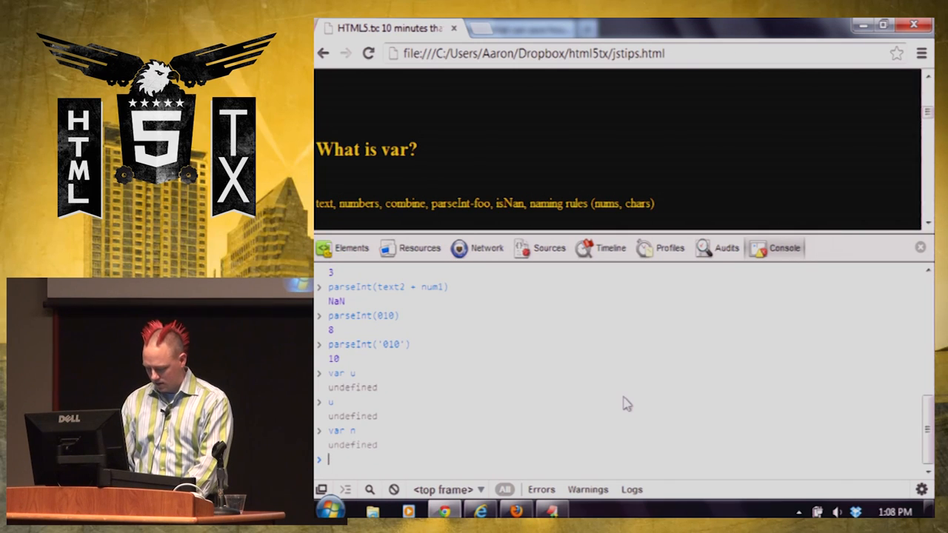
text(n = null)
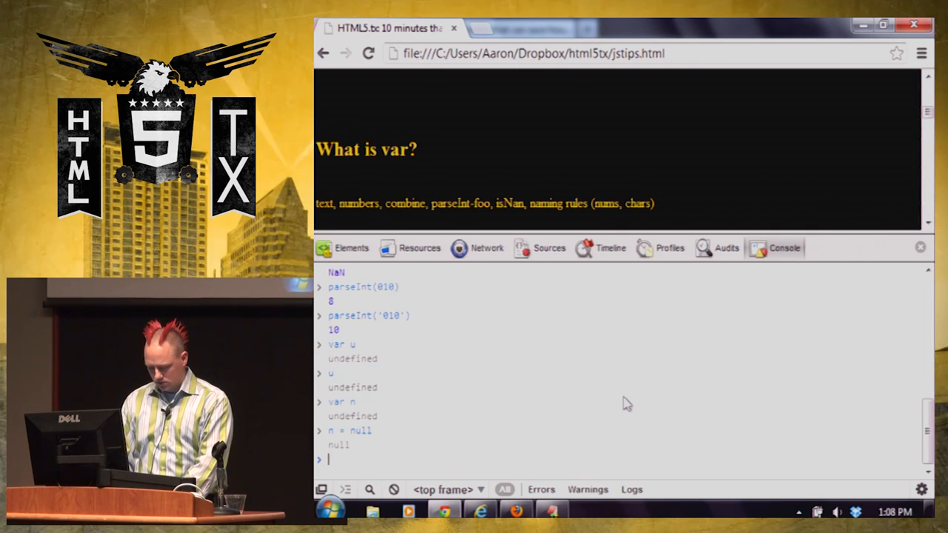
text(var z = 0)
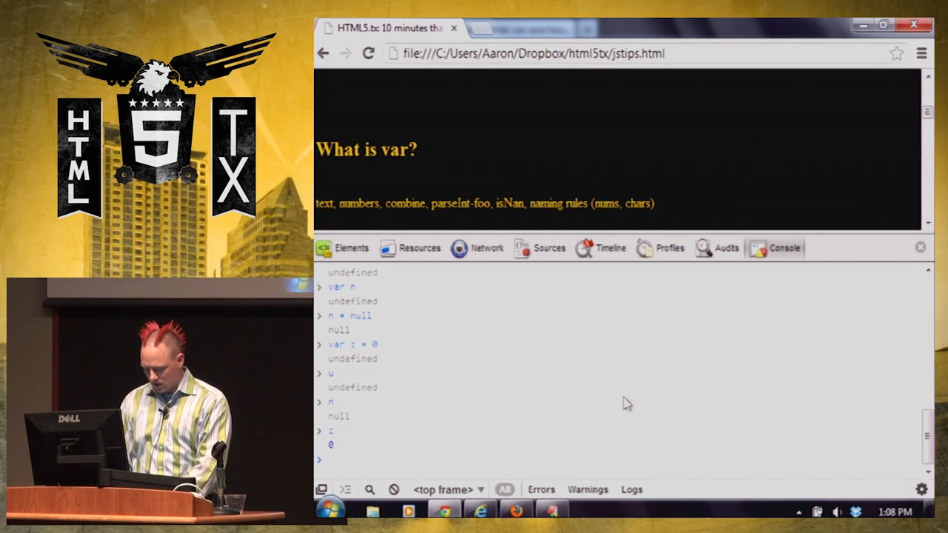
Compare u, n and z with false using ==.
text(u)
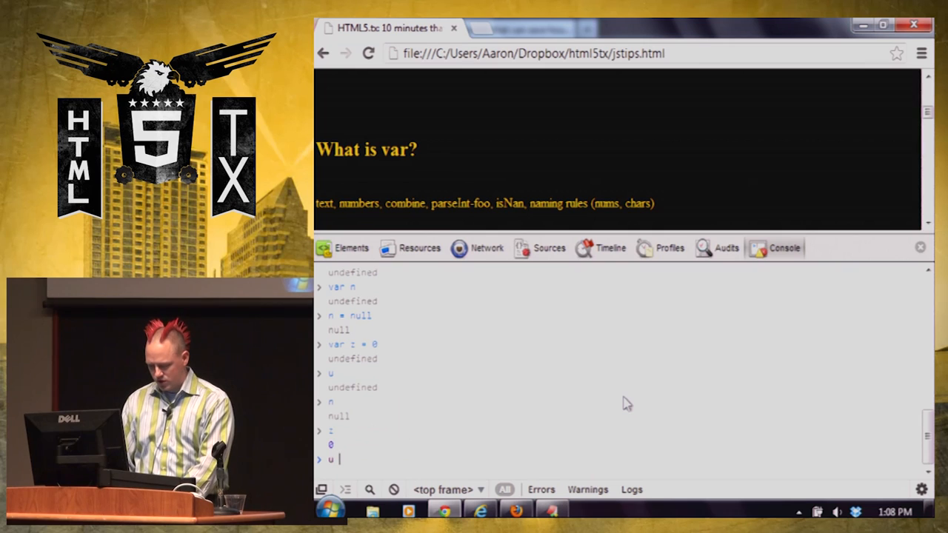
text(==)
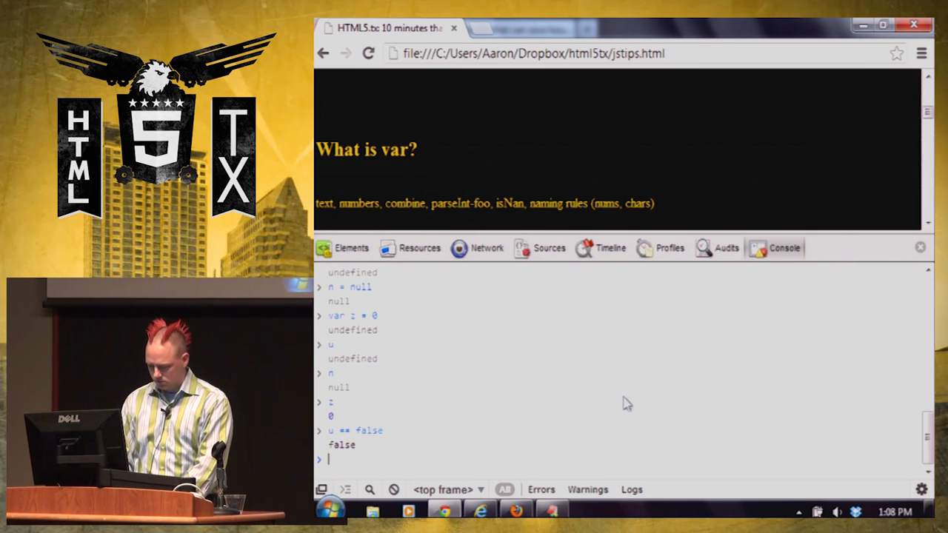
text(n =)
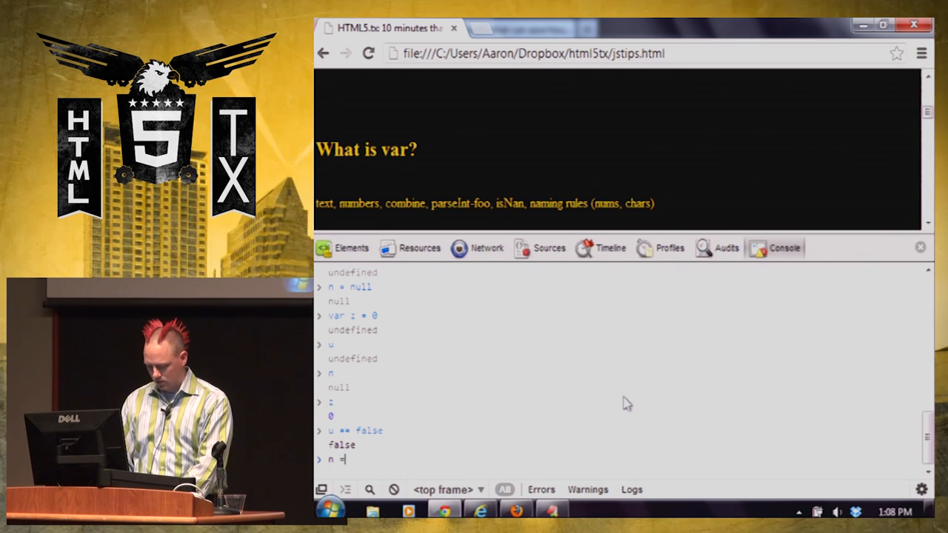
key(Enter)
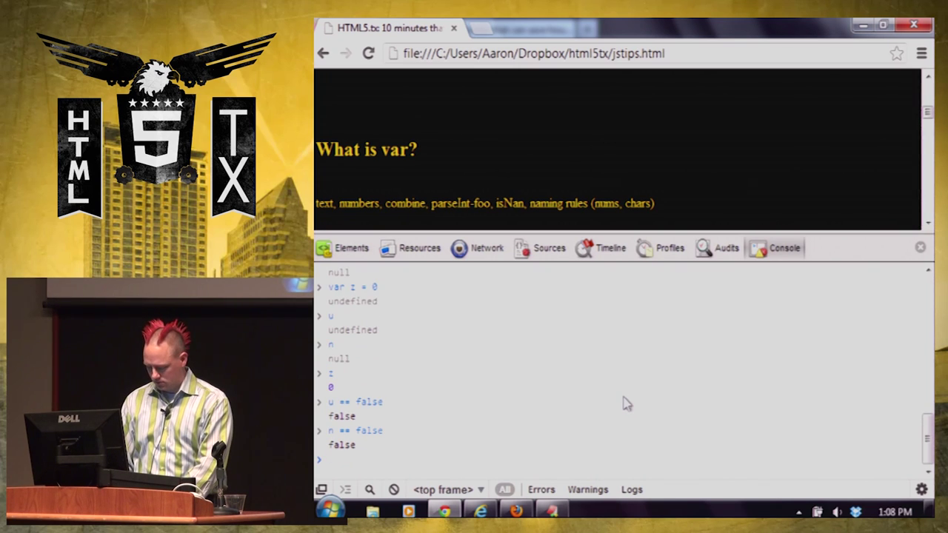
text(i == false)
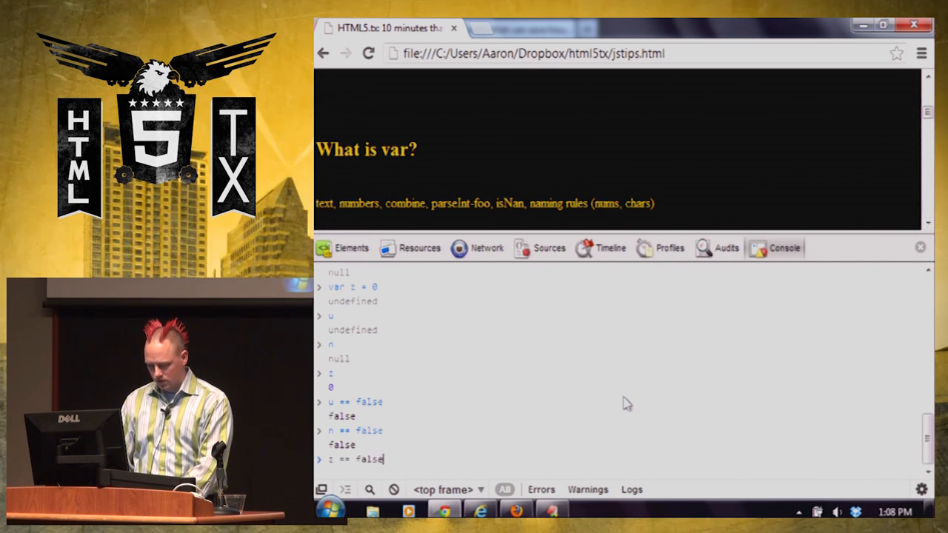
key(Enter)
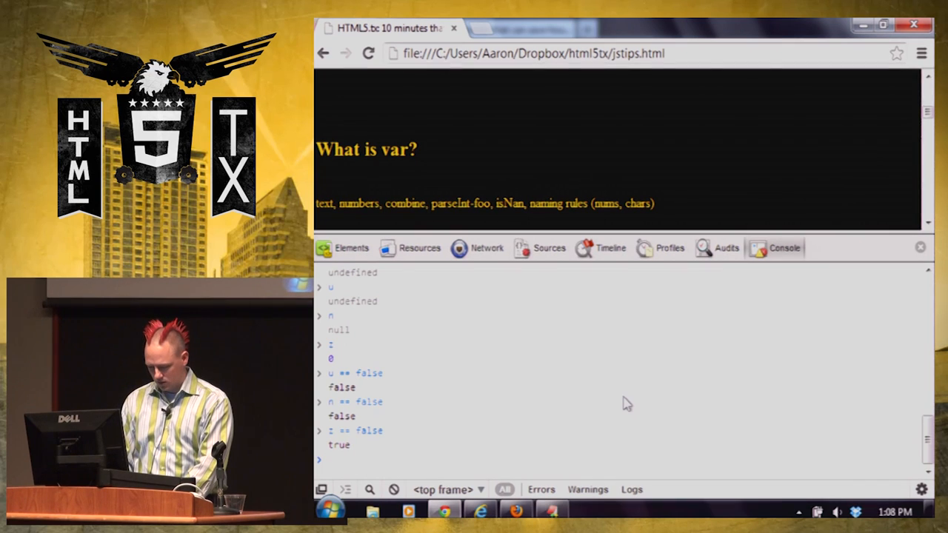
Evaluate the negations !u and !z, both returning true.
text(!u)
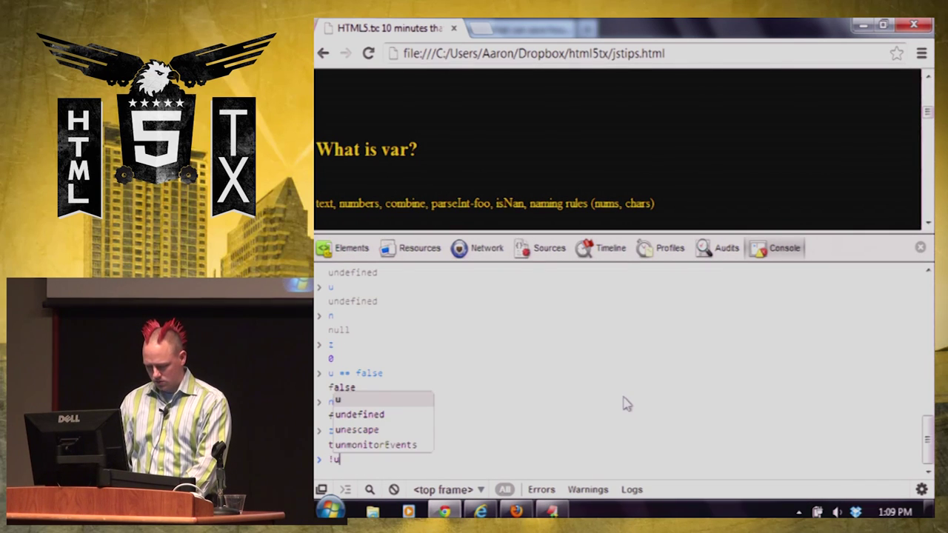
key(Enter)
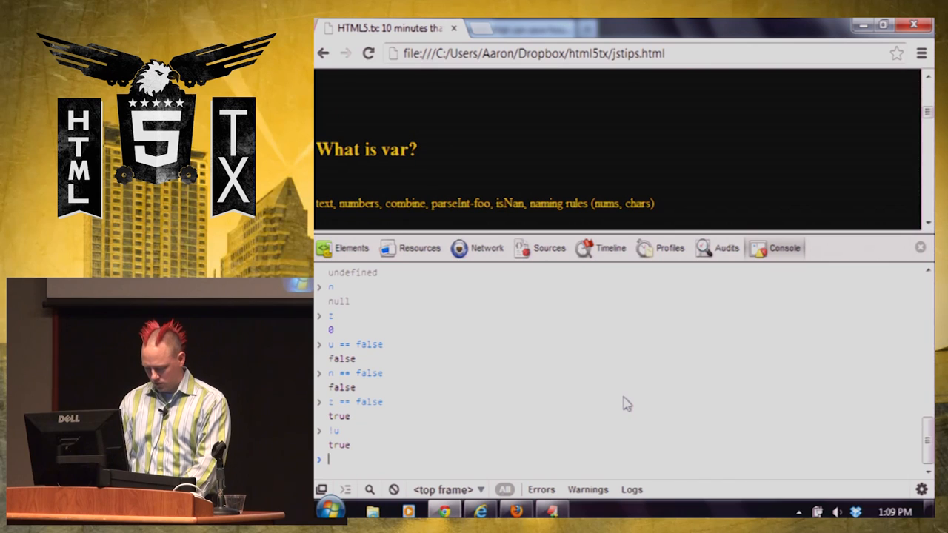
key(Enter)
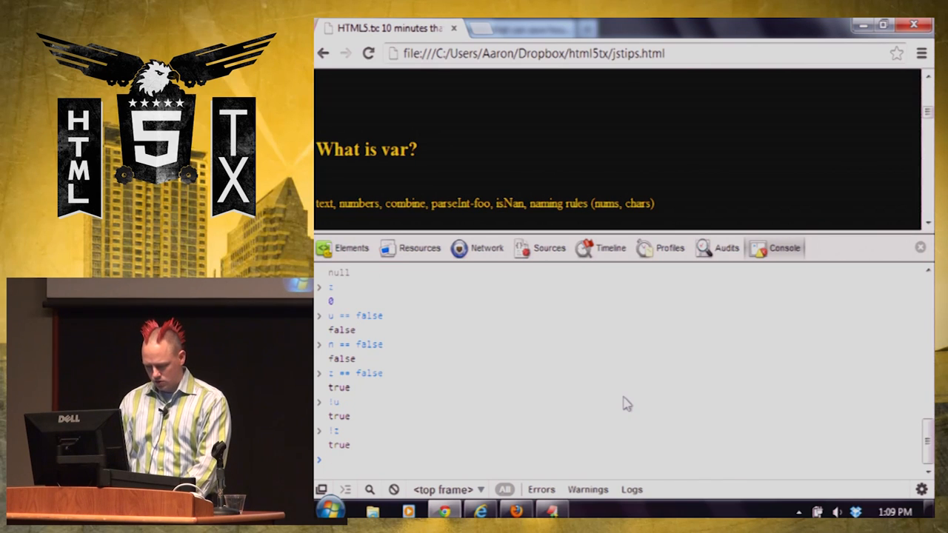
text(!=)
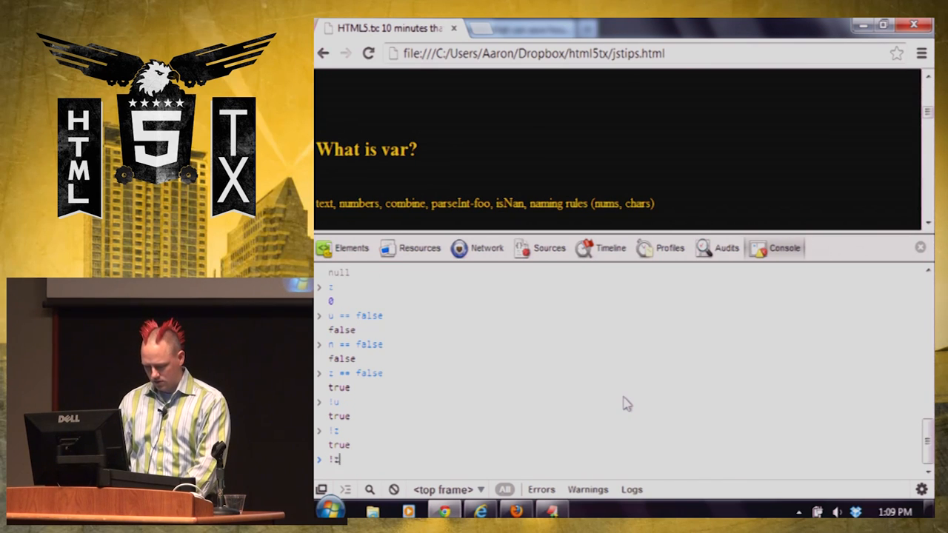
key(Enter)
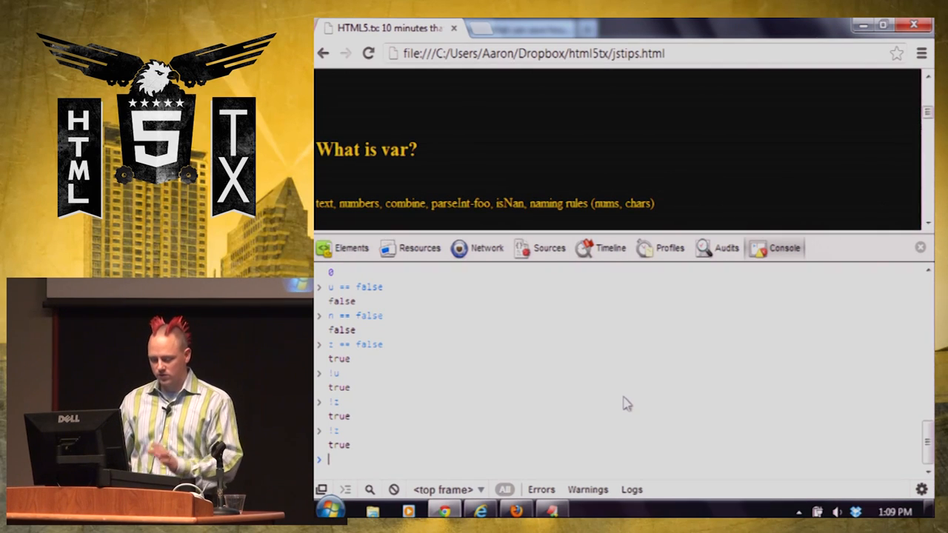
mouse_move(503, 348)
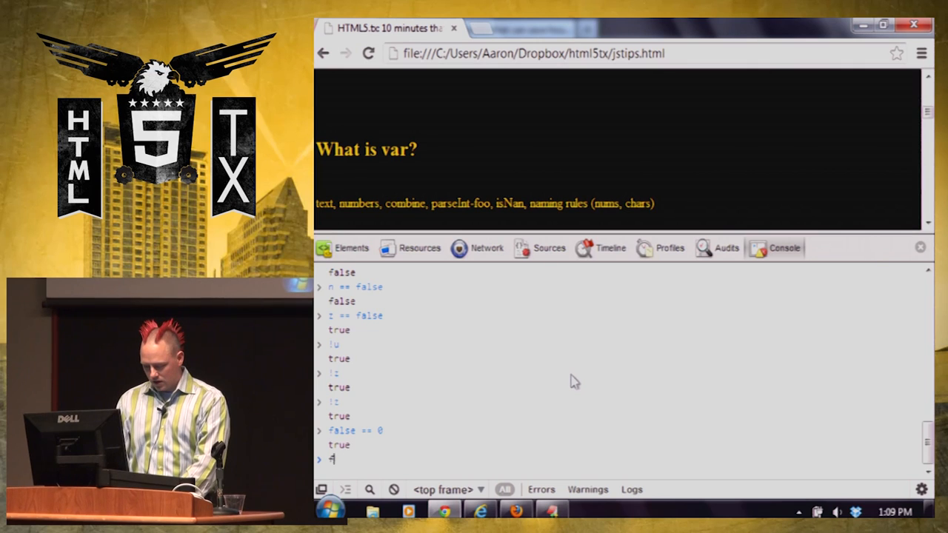
Evaluate false === 0, which returns false unlike the loose false == 0.
text(false ===)
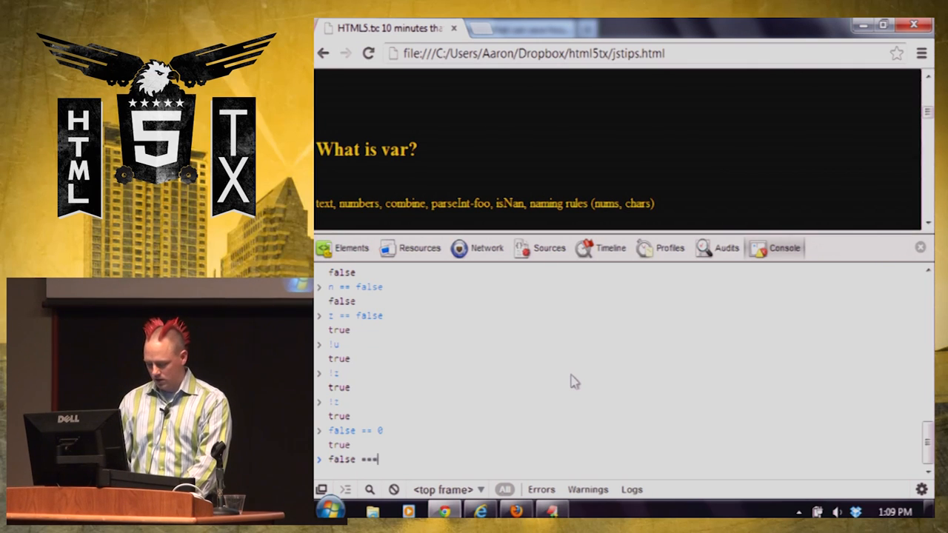
key(Enter)
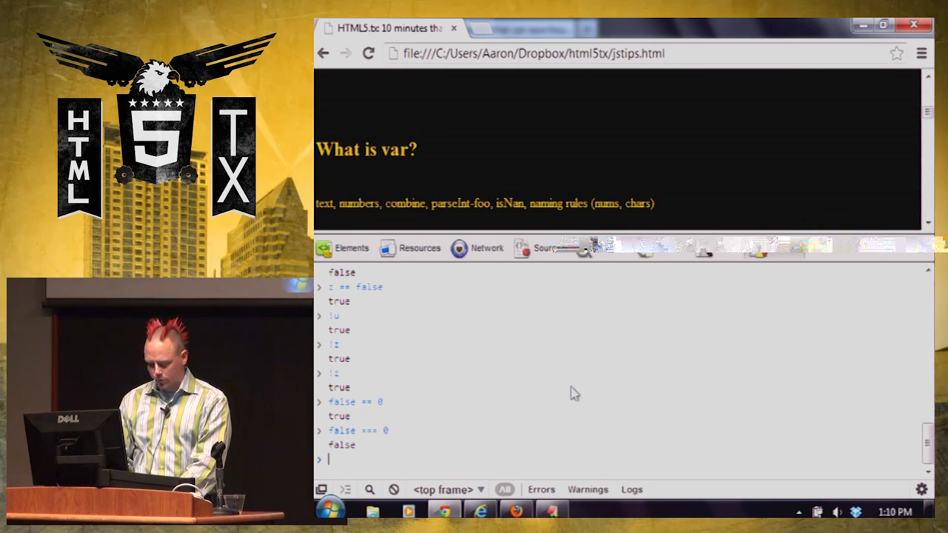
Enter var price = price || 3.33 so price holds 3.33, then begin another var declaration.
text(price)
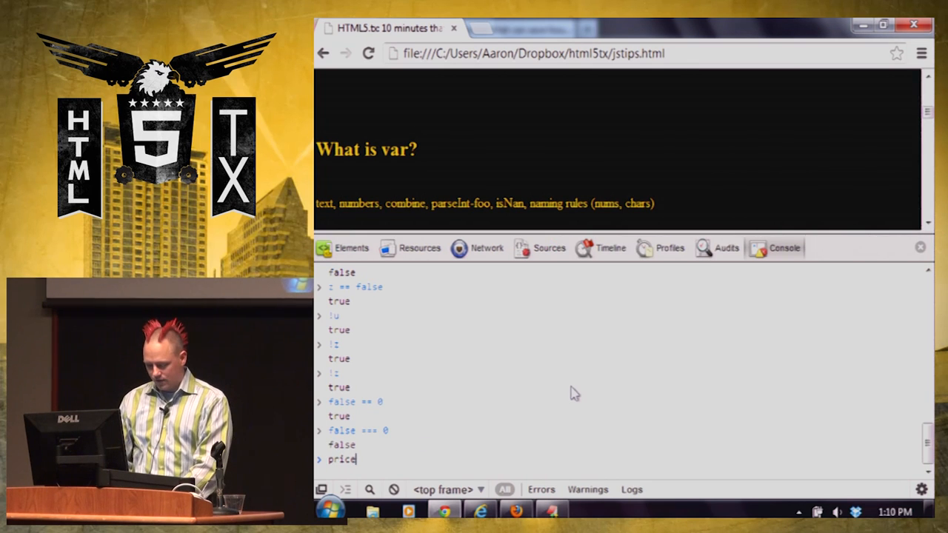
key(Backspace)
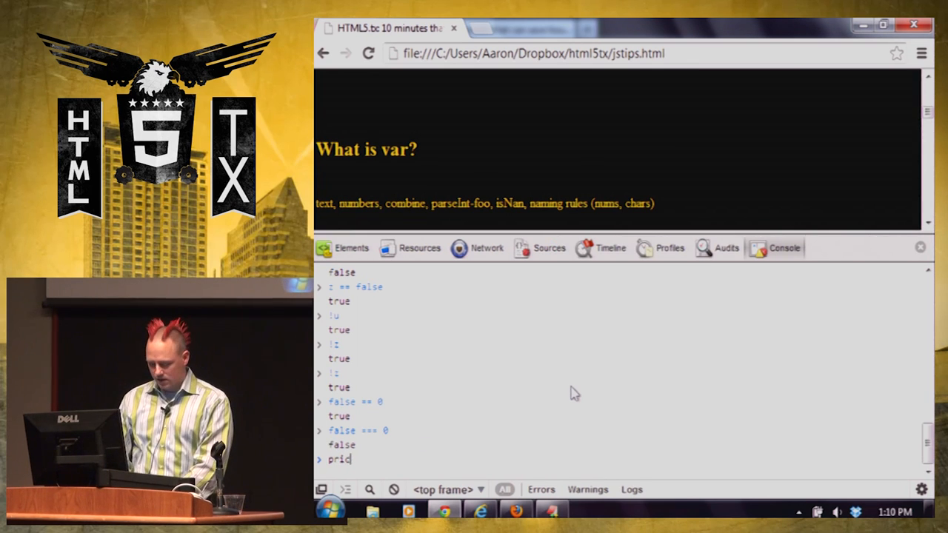
text(var price)
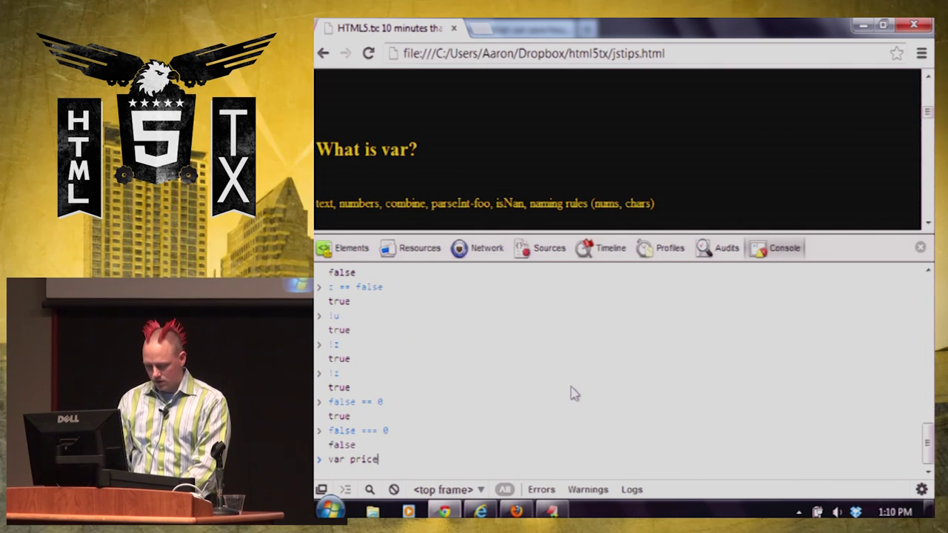
text(= pricav)
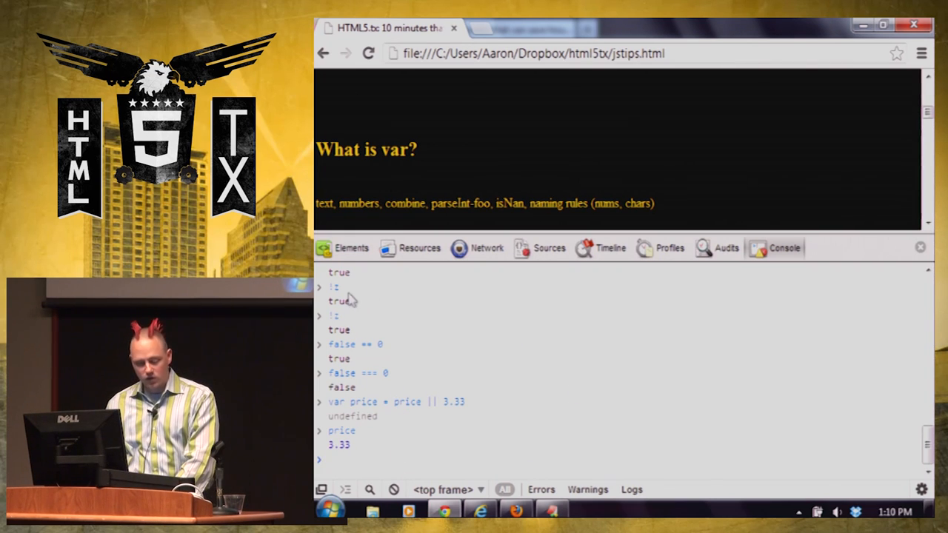
mouse_move(380, 313)
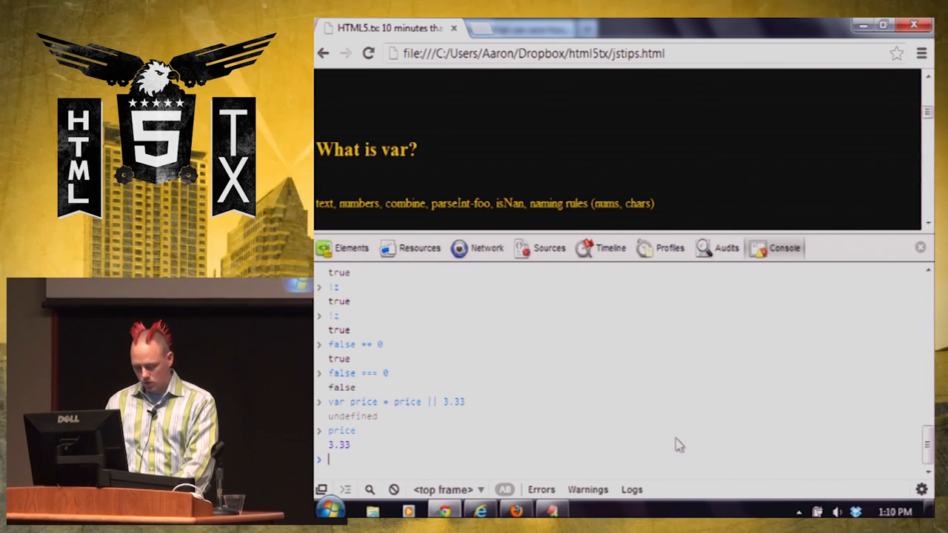
text(var)
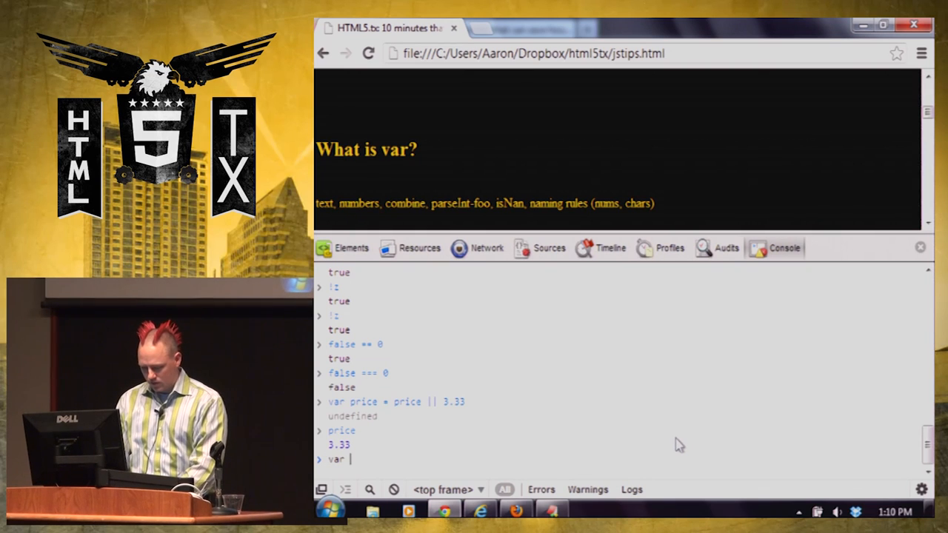
text(real)
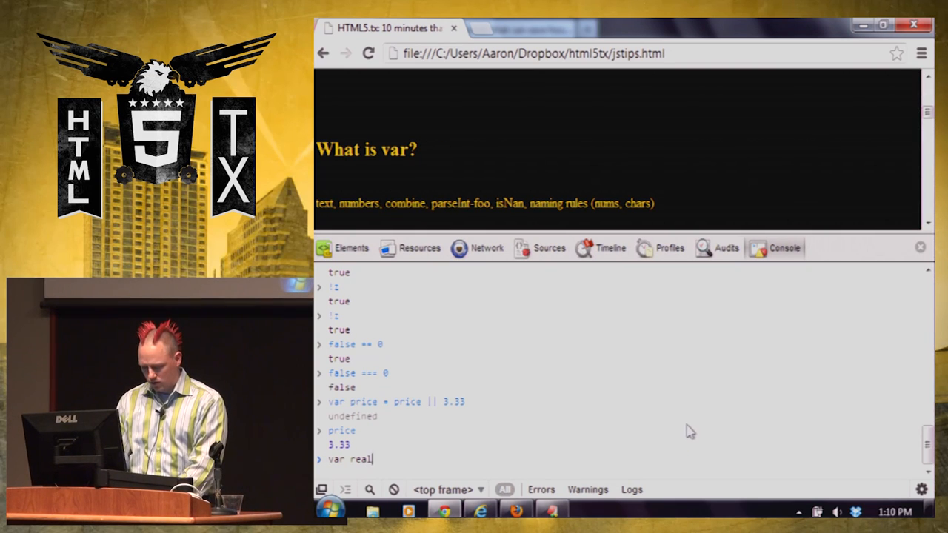
Declare realVar = n || u || z || 'awesome' and evaluate realVar to show "awesome".
text(Var =)
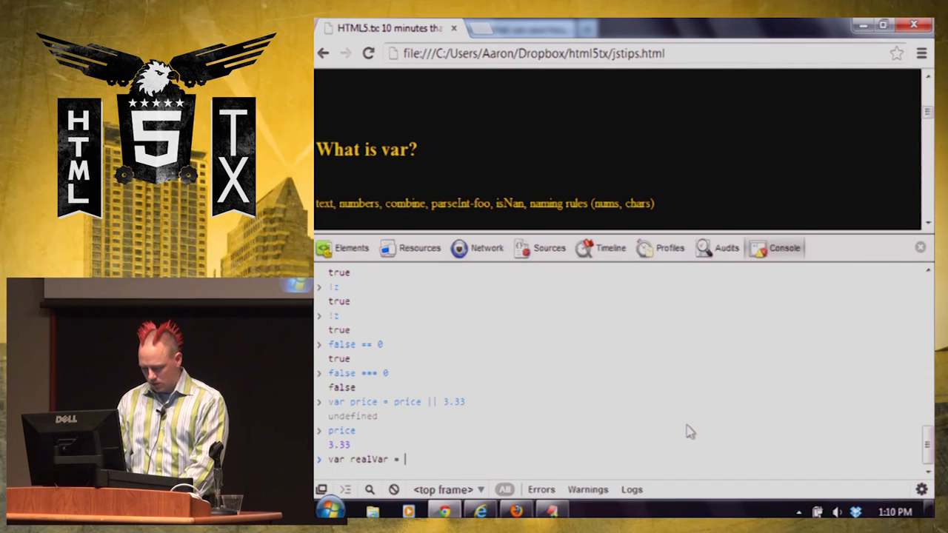
text(n ||)
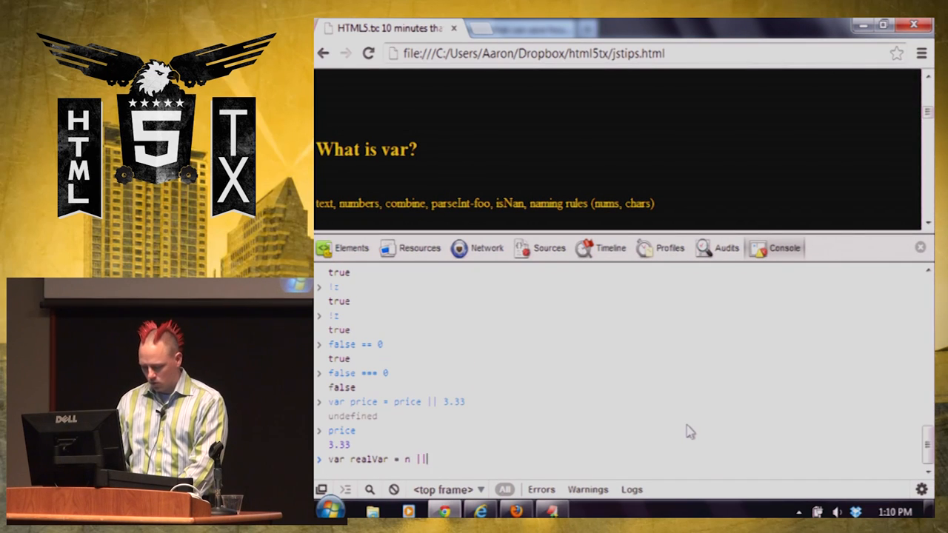
text(u ||)
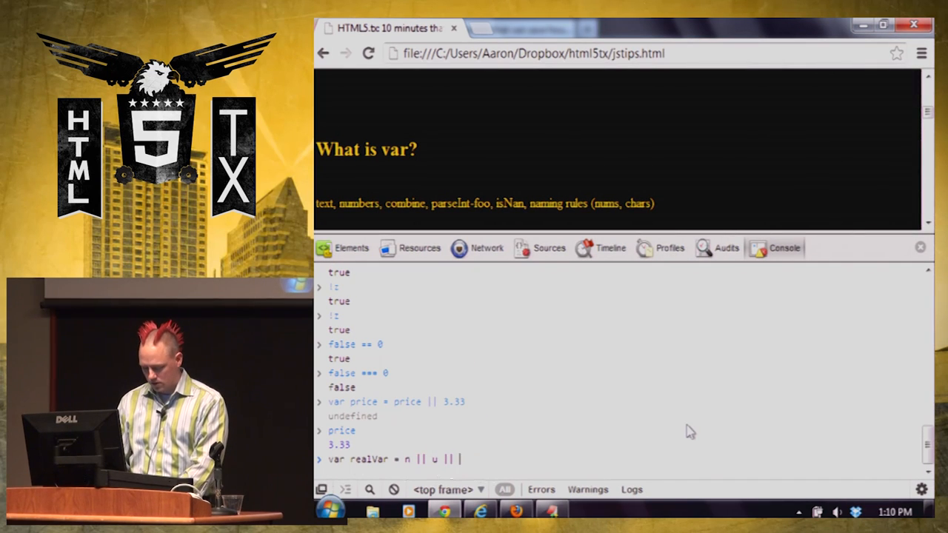
text(z ||)
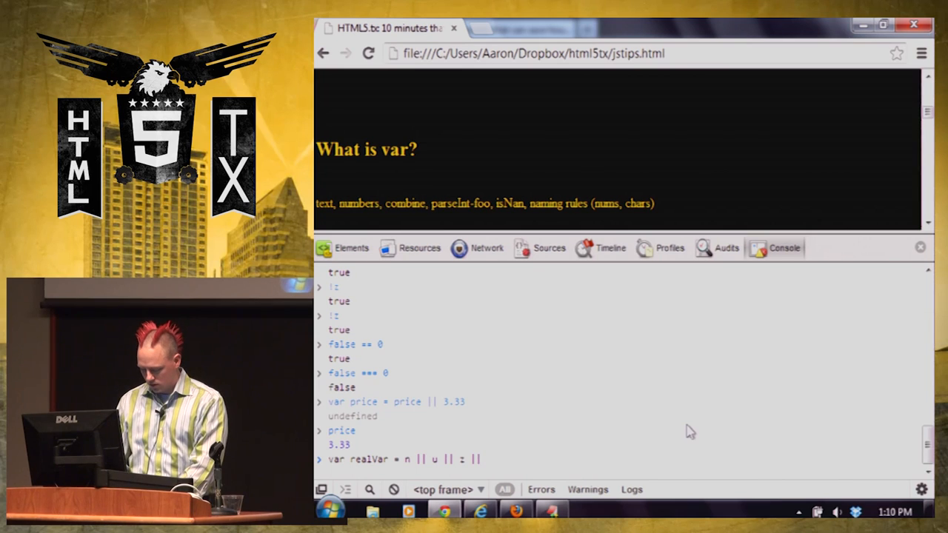
text('awe)
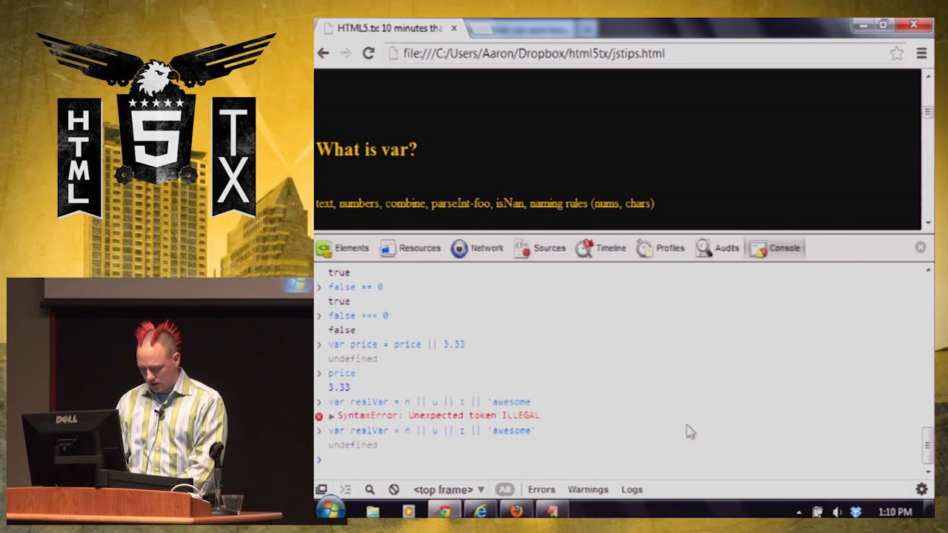
text(realVar)
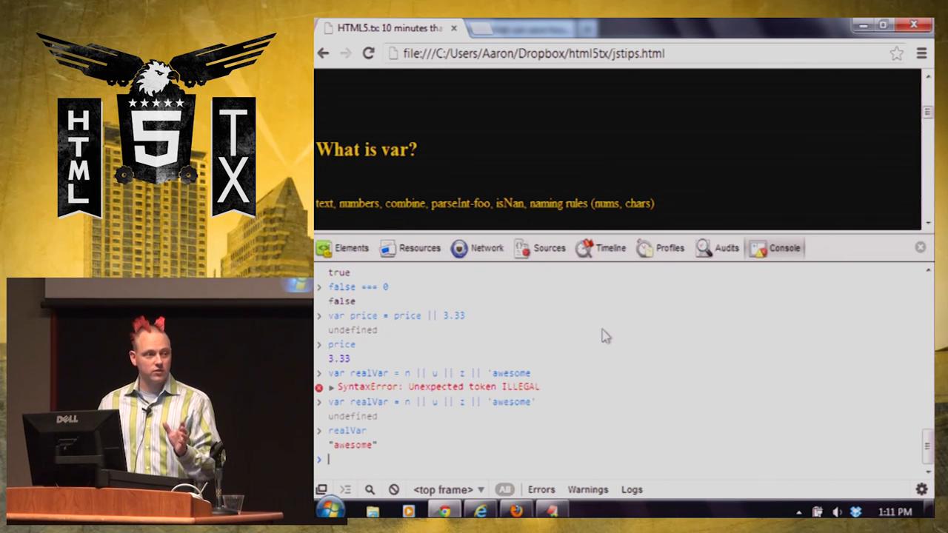
mouse_move(440, 408)
text(var)
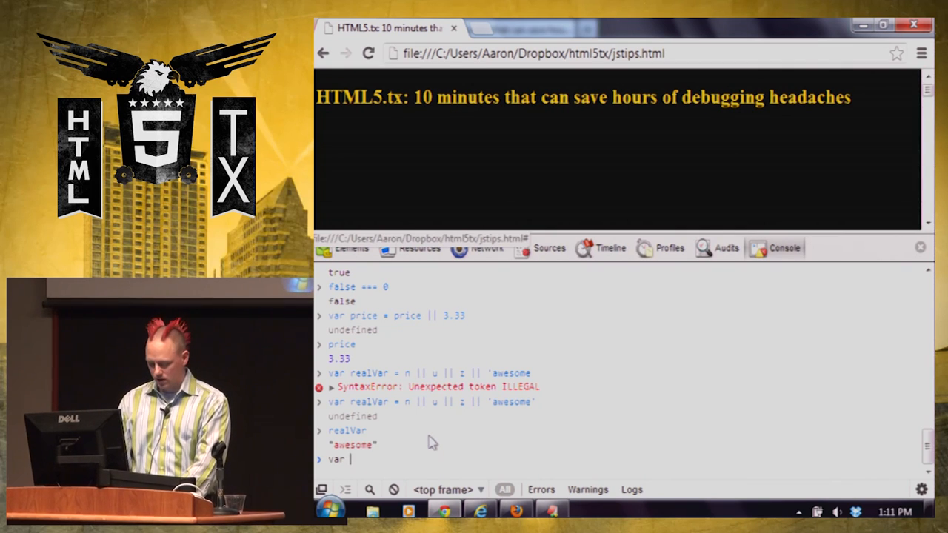
Enter var 1990s = 'smoking weed' to produce the Unexpected token ILLEGAL error.
text(1990s)
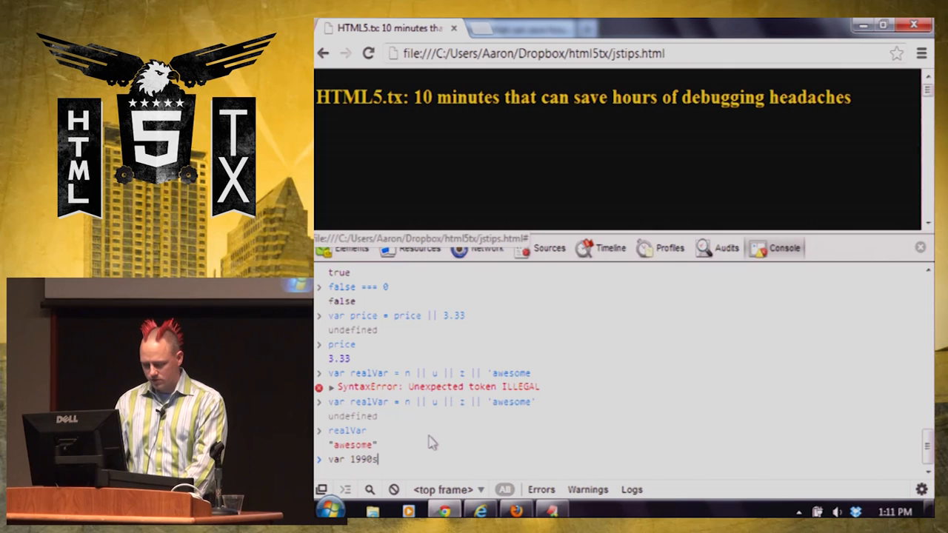
text(= '[)
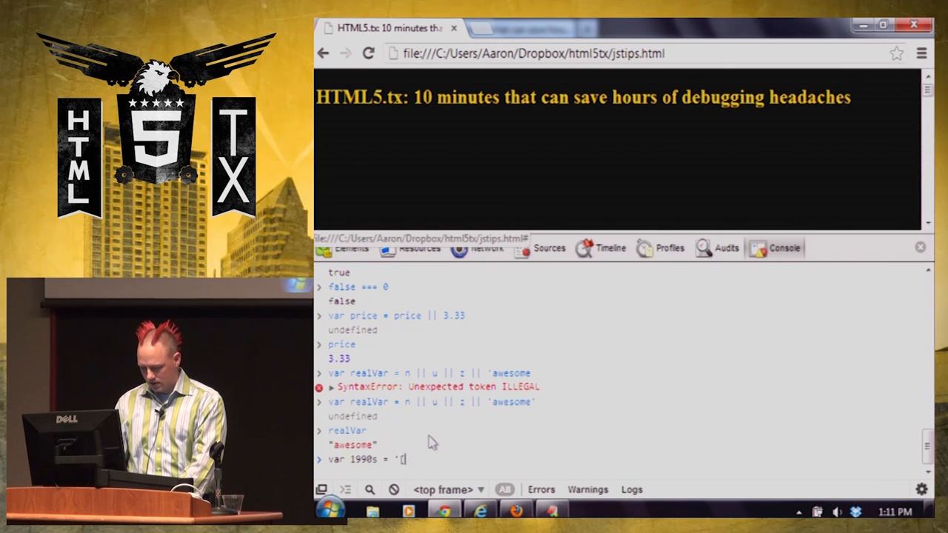
text(smoking')
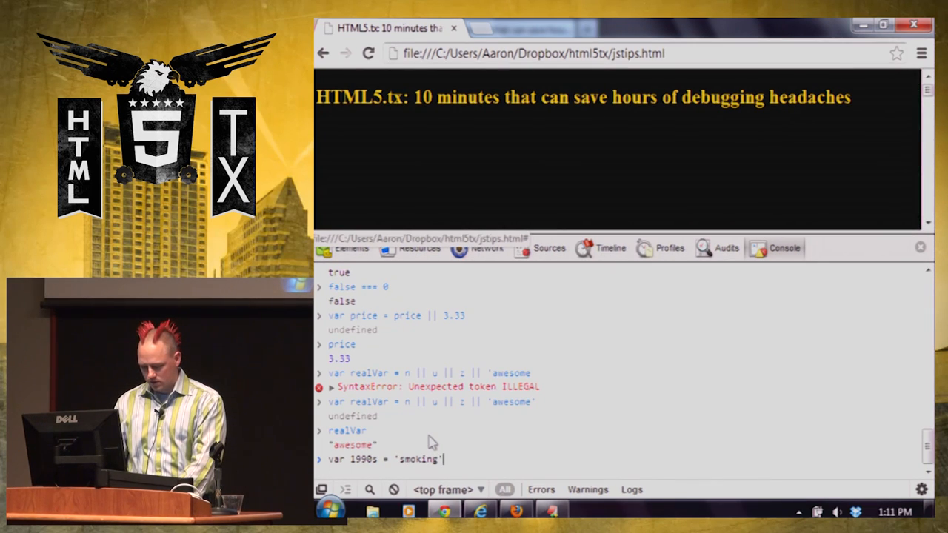
text(weed)
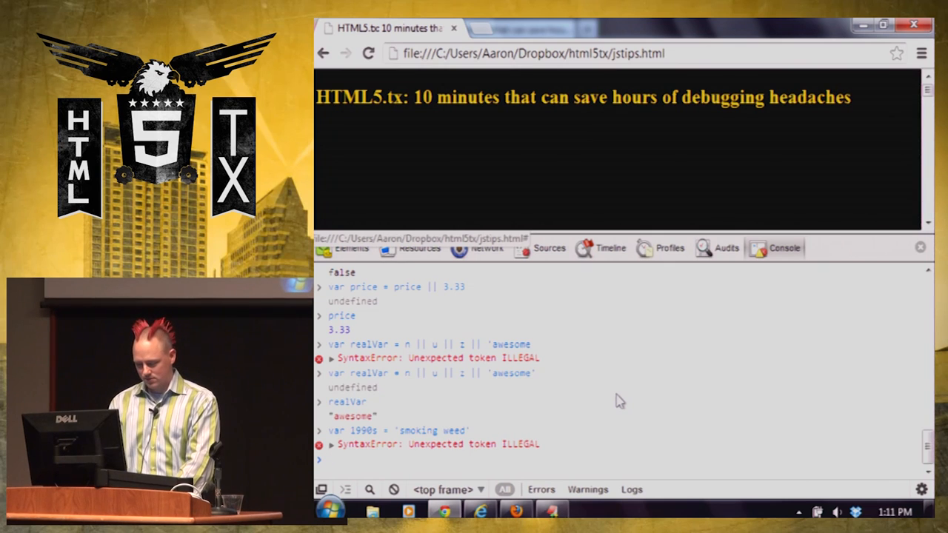
mouse_move(596, 387)
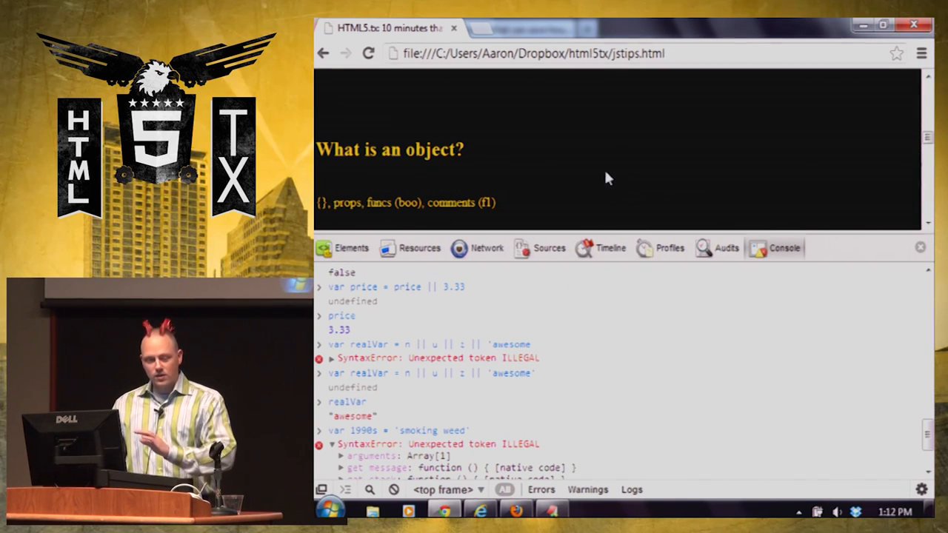
mouse_move(629, 144)
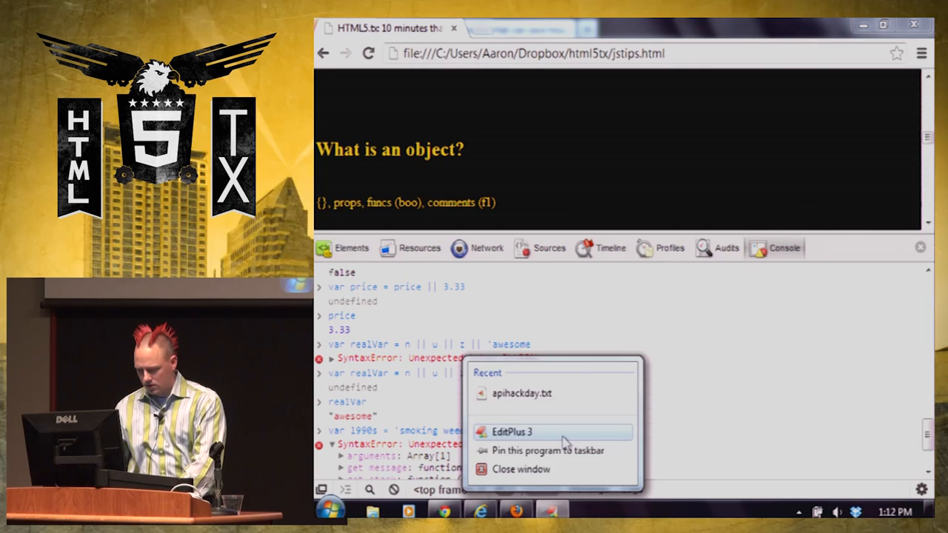
click(511, 431)
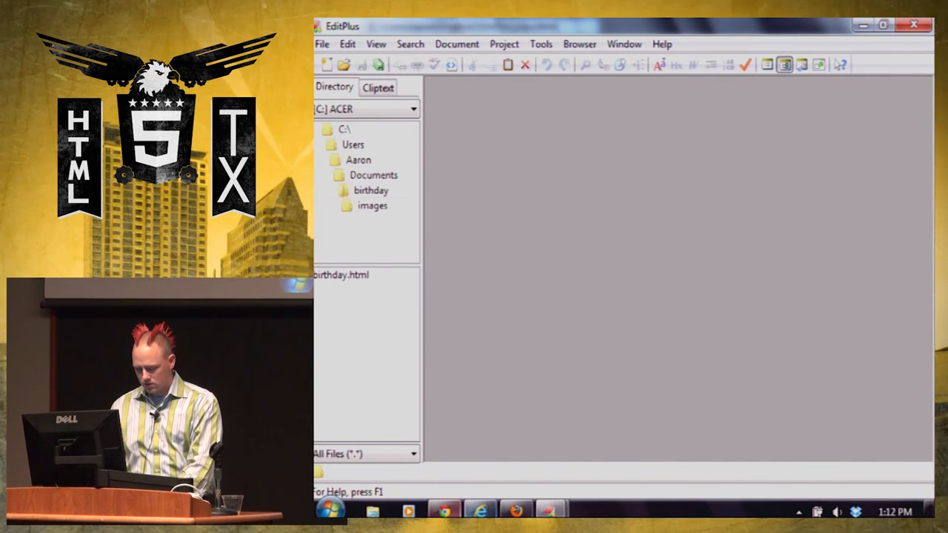
click(443, 508)
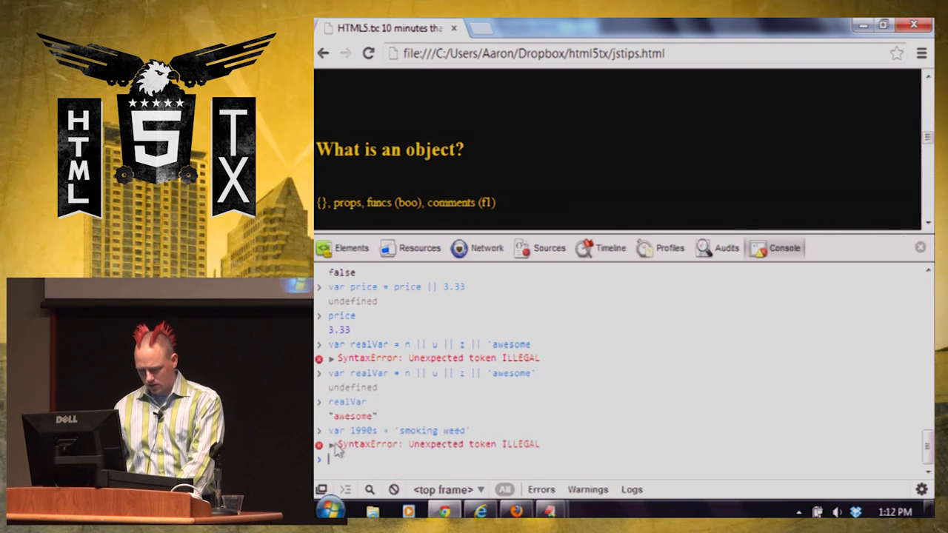
Evaluate f1 and f2.toString in the Console to display the function source.
text(f1)
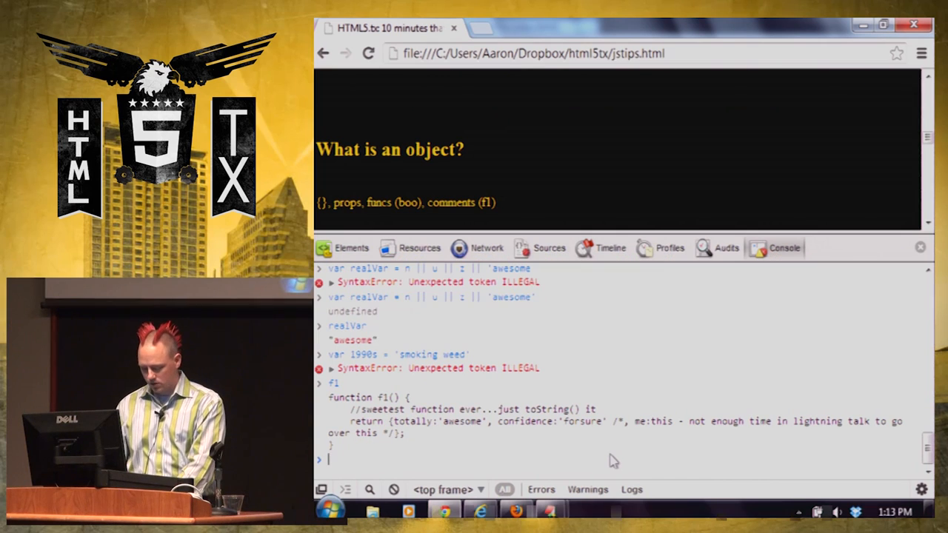
text(#2.)
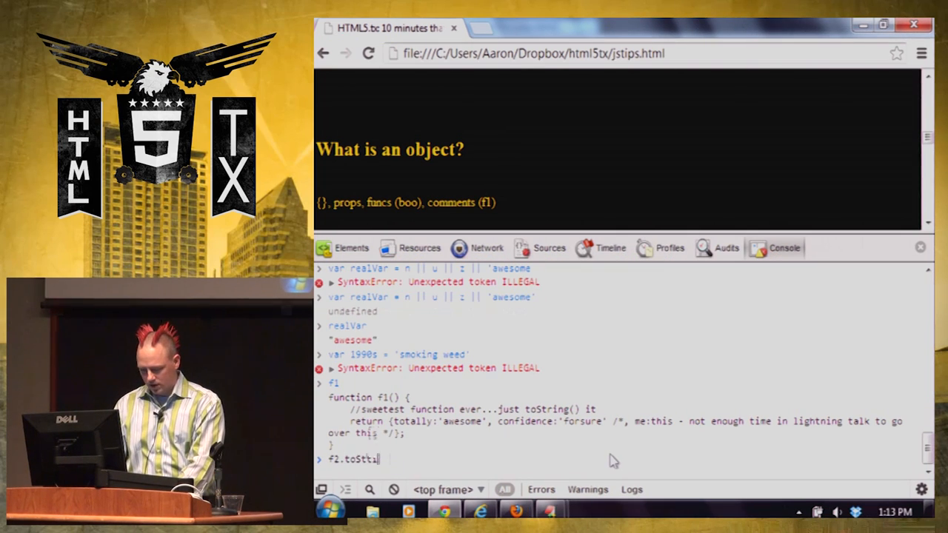
key(Enter)
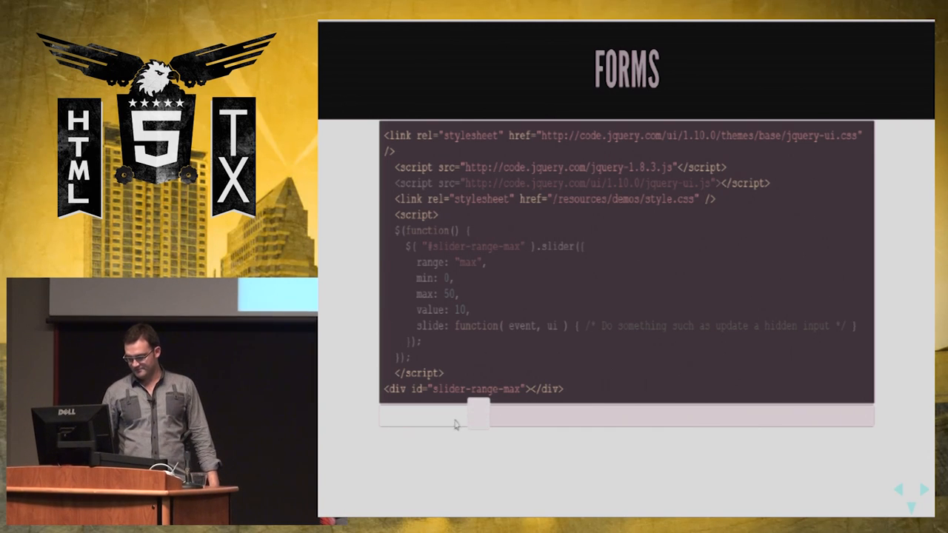
Drag the jQuery UI slider handle below the Forms slide code to change its value.
drag(477, 408, 559, 414)
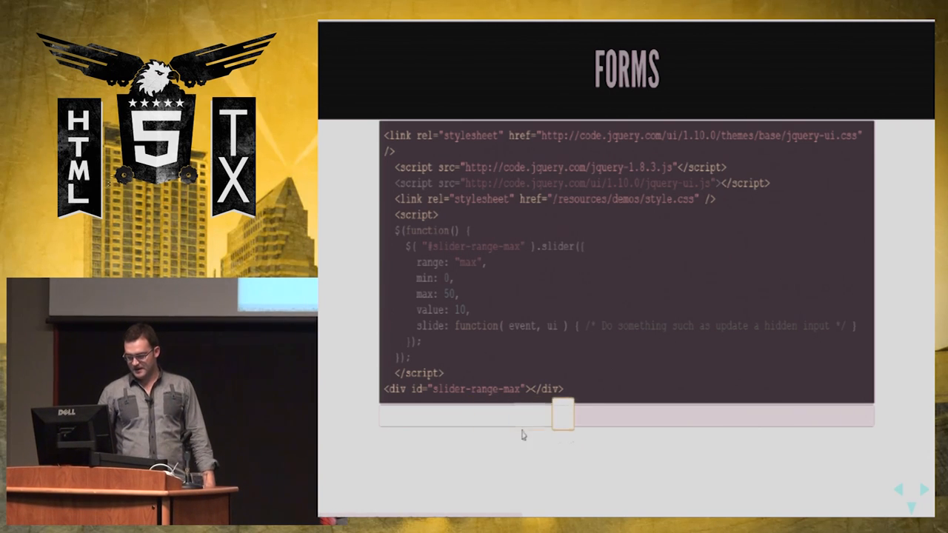
drag(559, 417, 437, 413)
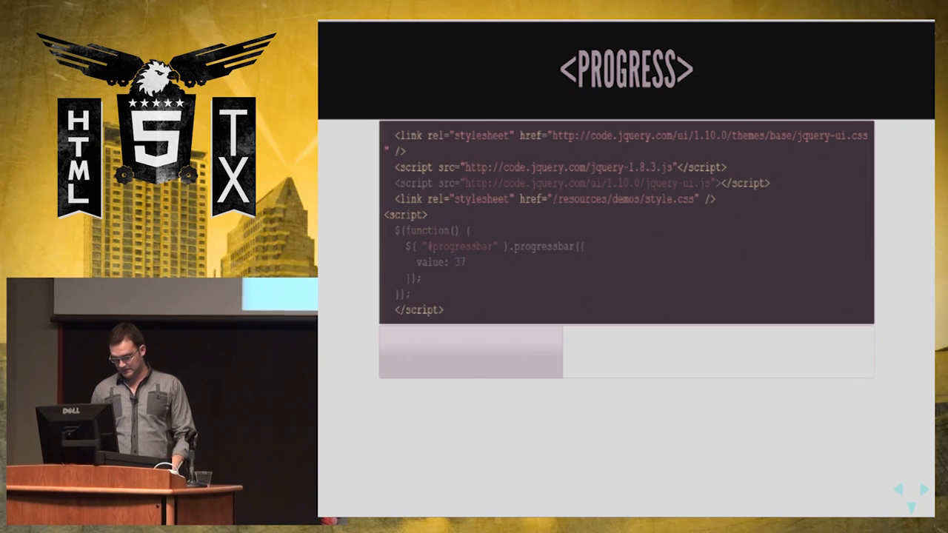
Click the slide to advance past the <progress> bar demo.
click(938, 488)
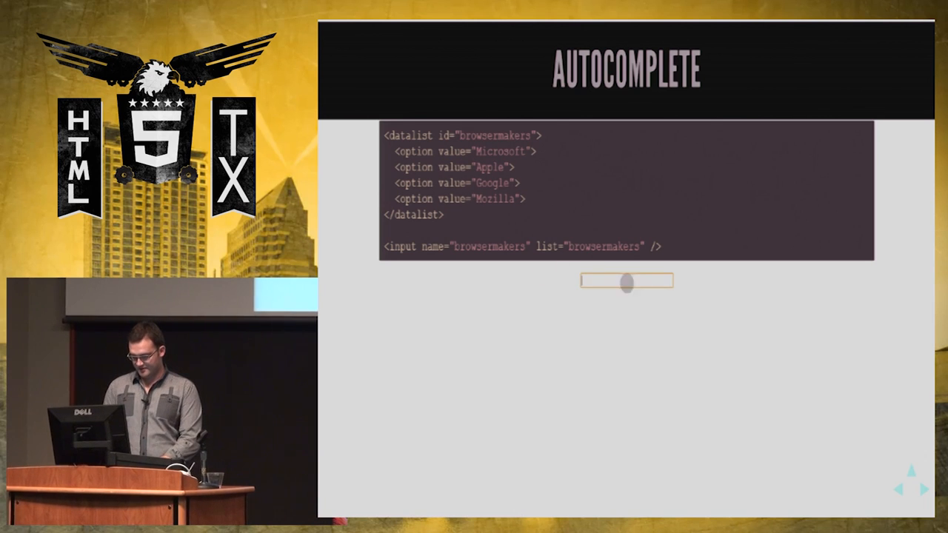
Type 'Micro' into the Autocomplete demo field to trigger browser maker suggestions.
text(Micro)
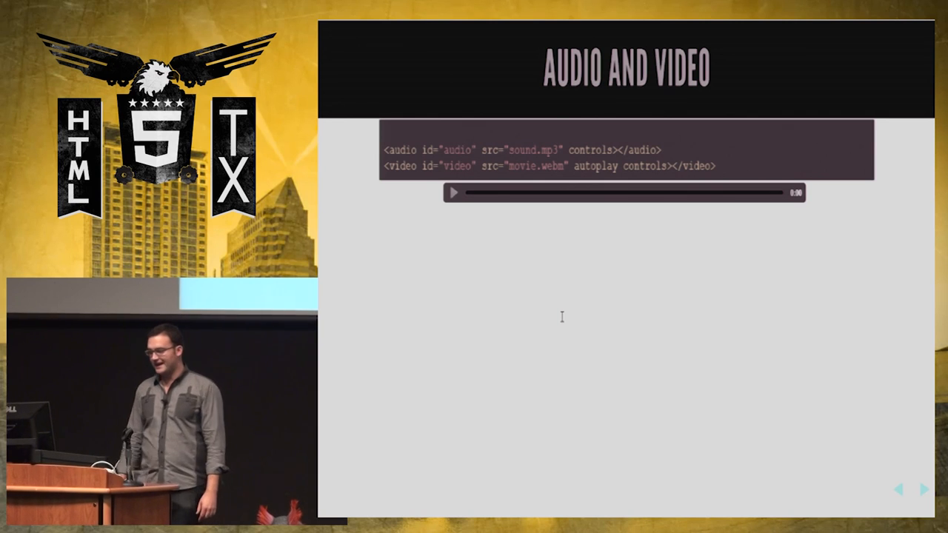
Click the slide to advance from the audio player demo to Contenteditable.
click(923, 489)
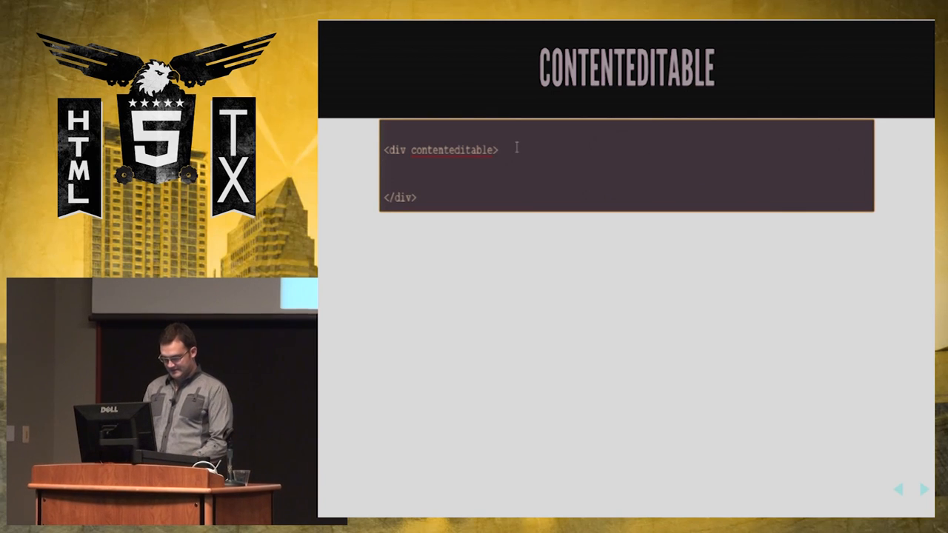
Type 'This one's fun!!!' into the editable div, then advance the slide.
text(This one's)
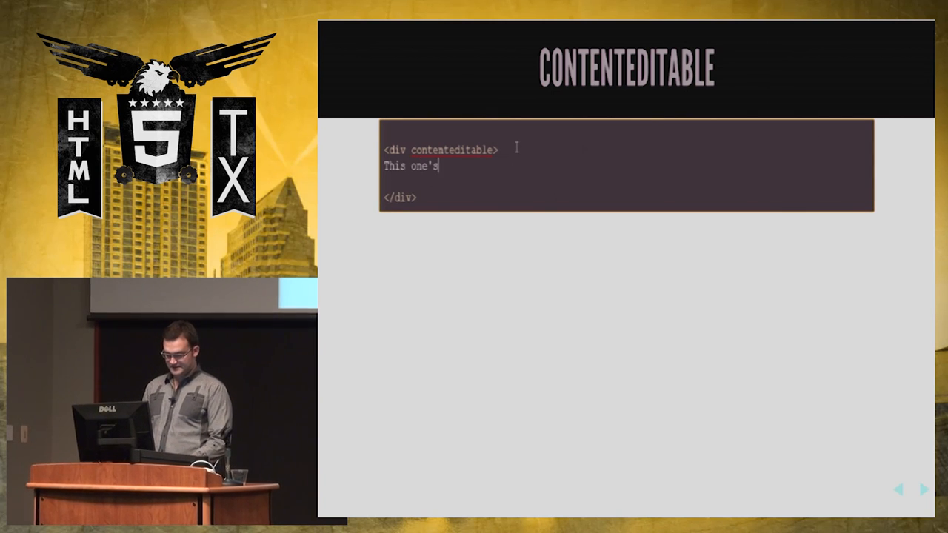
text(fun!!!)
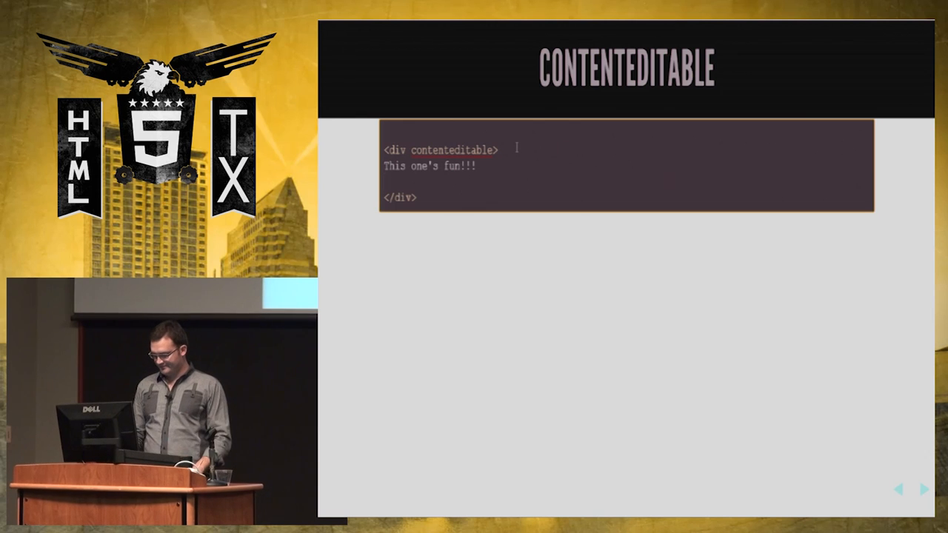
click(922, 488)
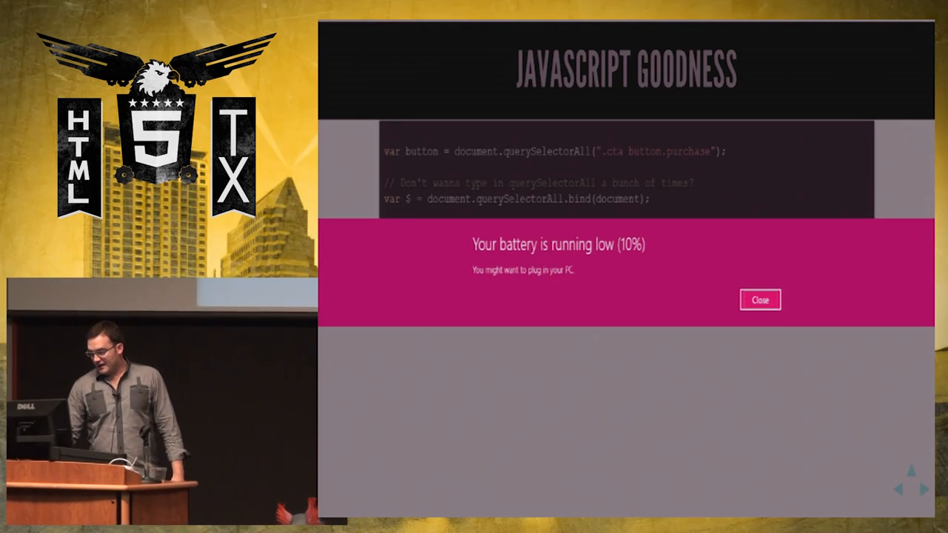
Close the low-battery notice covering the JavaScript Goodness slide.
click(759, 299)
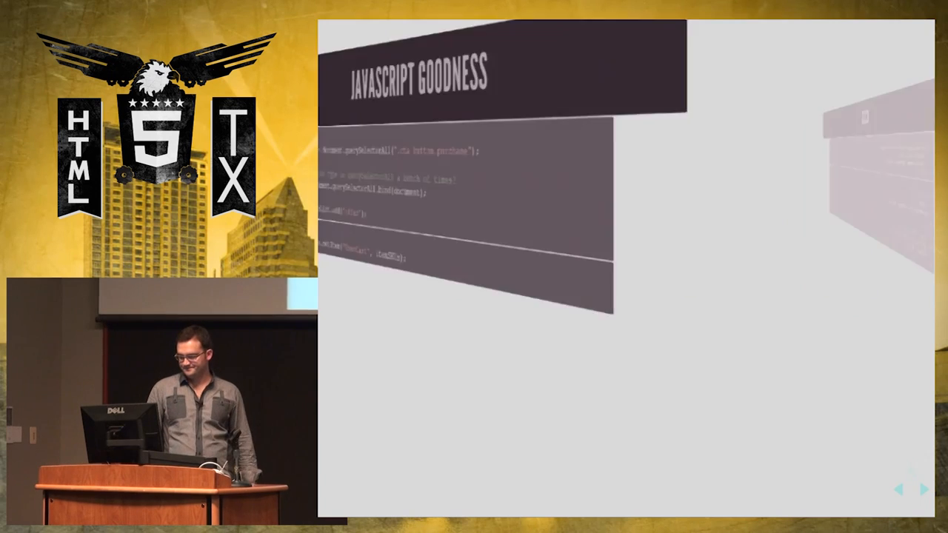
Click past the CSS slide to reach the jQuery datepicker Date slide.
click(921, 489)
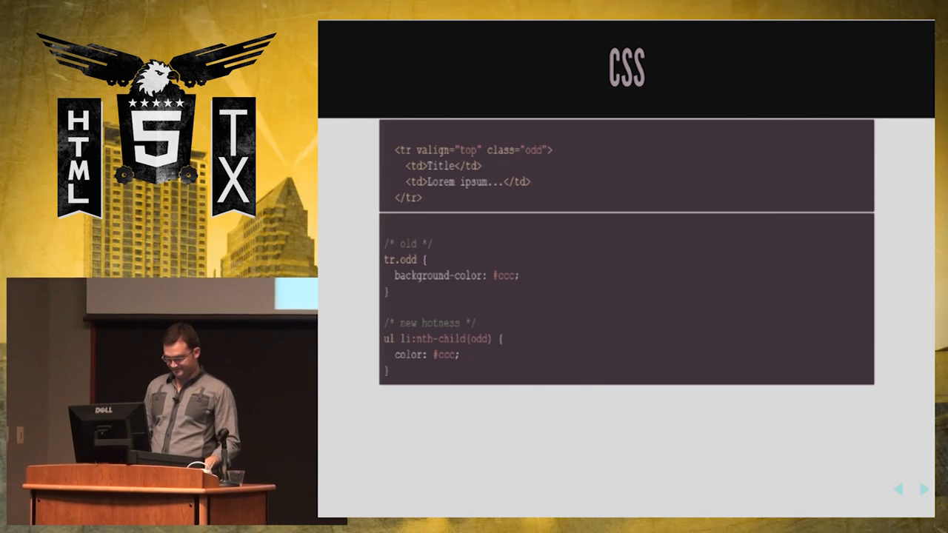
click(922, 489)
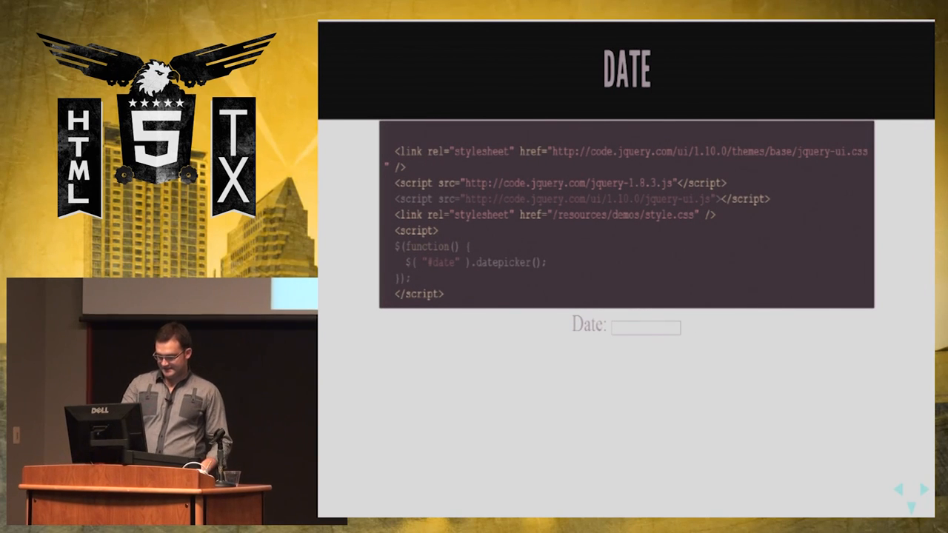
Advance to the date input slide and open the meeting-date calendar.
click(645, 327)
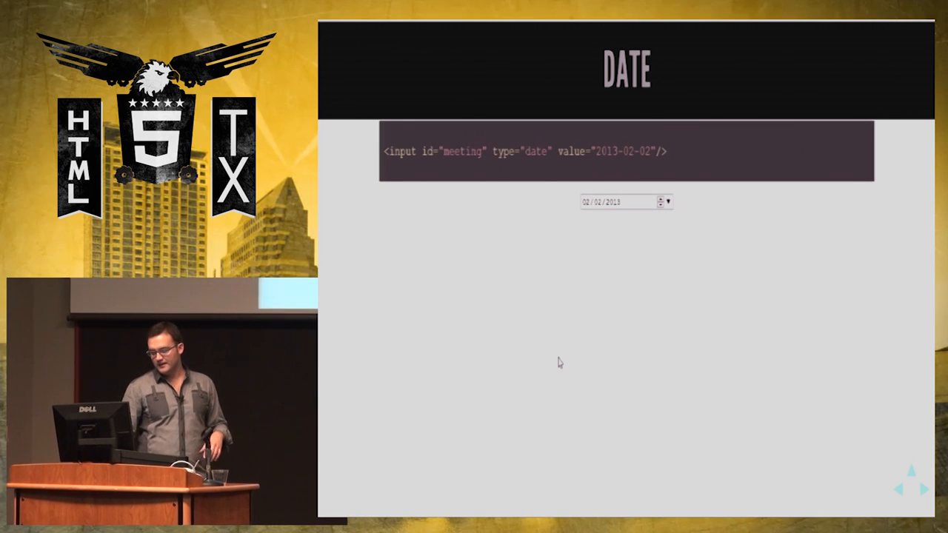
click(669, 201)
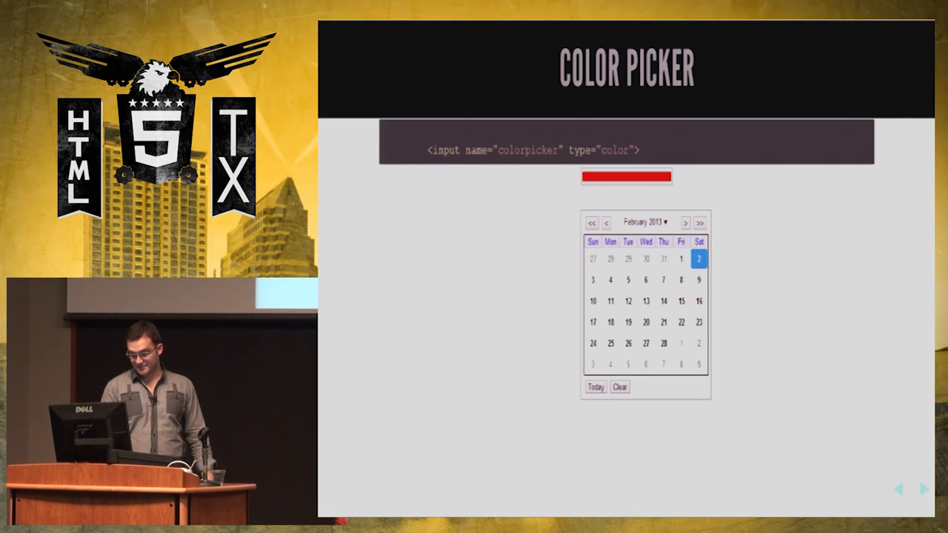
Dismiss the calendar, then open the red colorpicker swatch's Color dialog and cancel it.
click(627, 178)
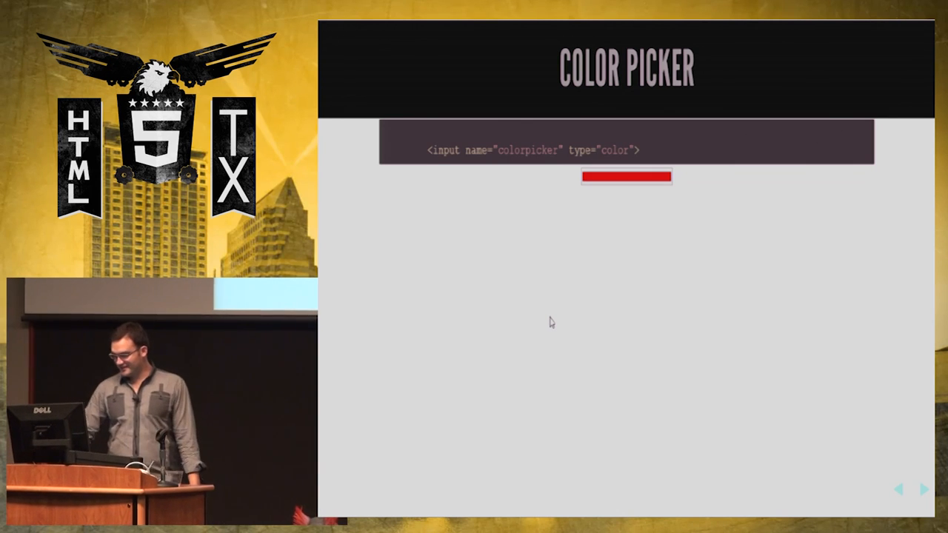
click(626, 176)
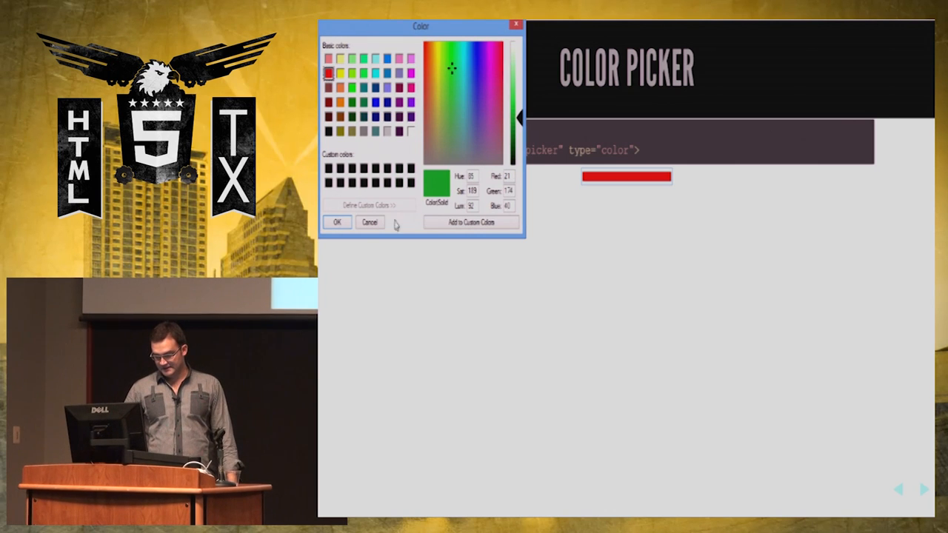
click(337, 222)
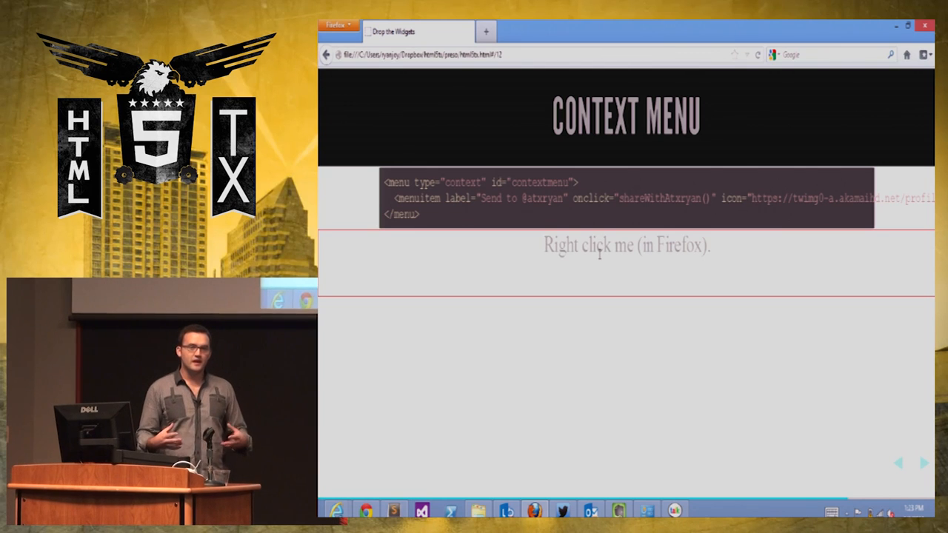
Right-click to show the custom context menu demo, then advance to the next slide.
right_click(603, 245)
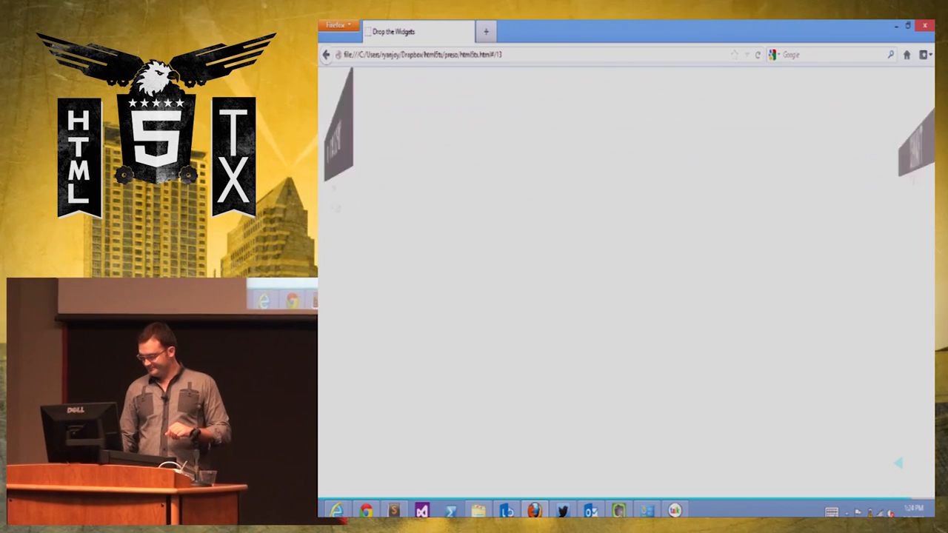
key(Right)
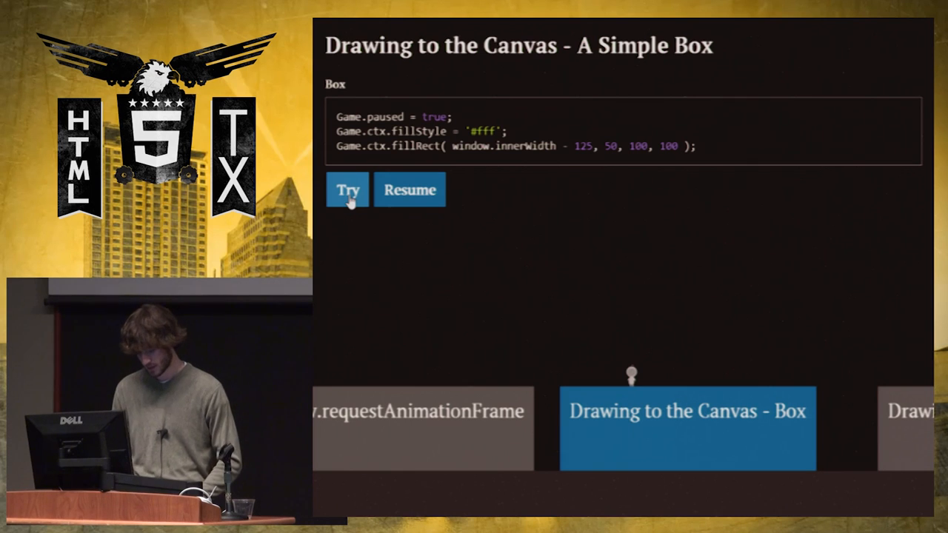
Run the Simple Box code with Try to draw the white box on the canvas.
click(348, 190)
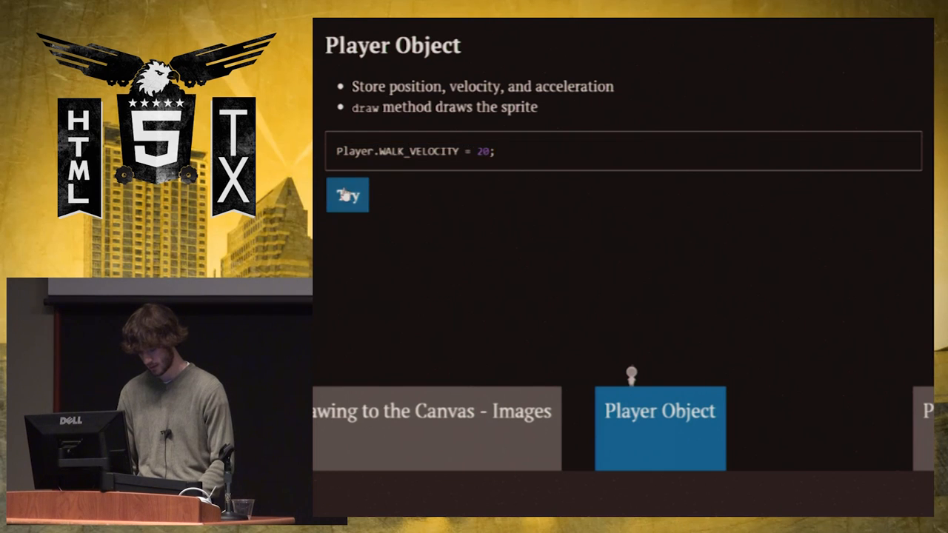
Walk the player right with D to reach Player Object - Behind the Scenes.
text(dddddddddd)
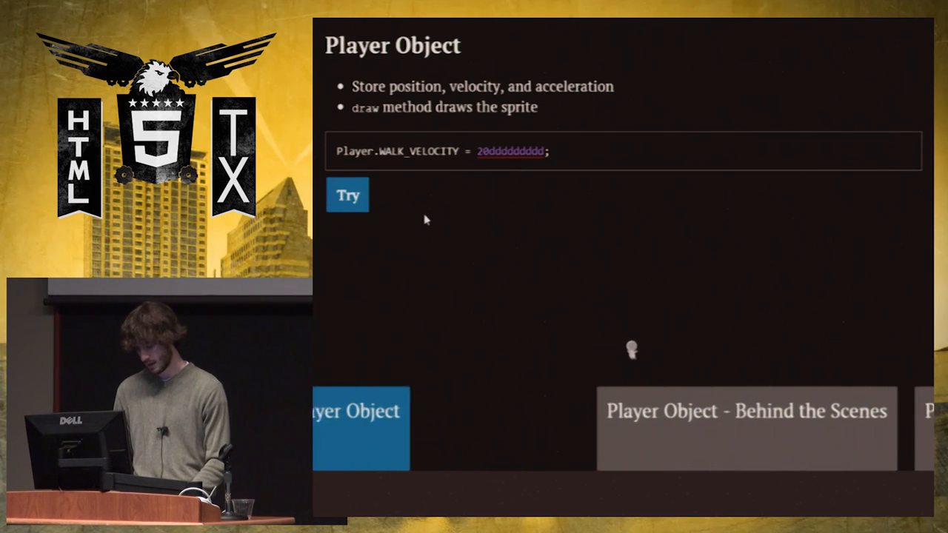
click(745, 411)
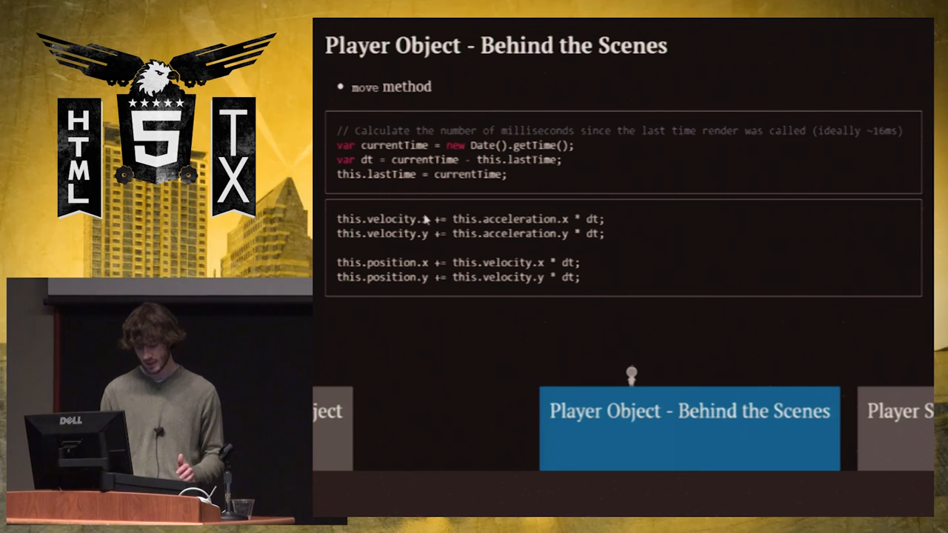